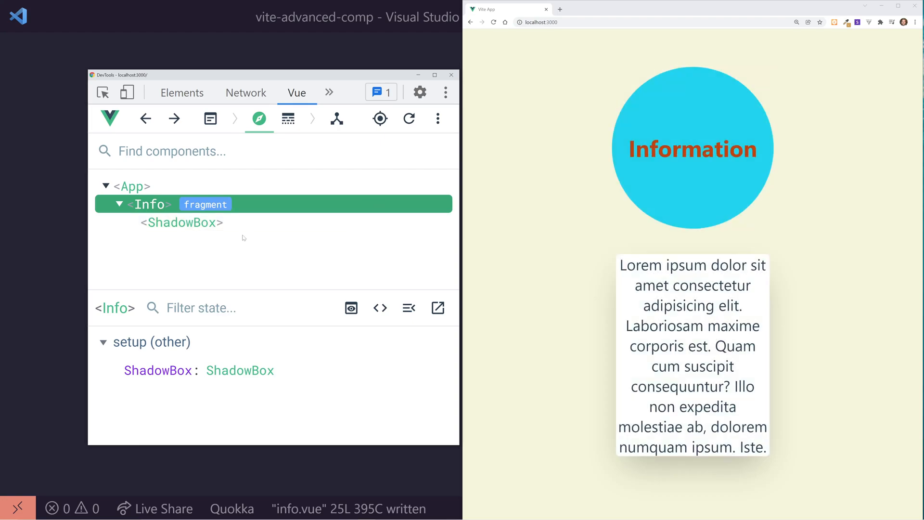
Close the Vue DevTools window over the running app's page
click(181, 222)
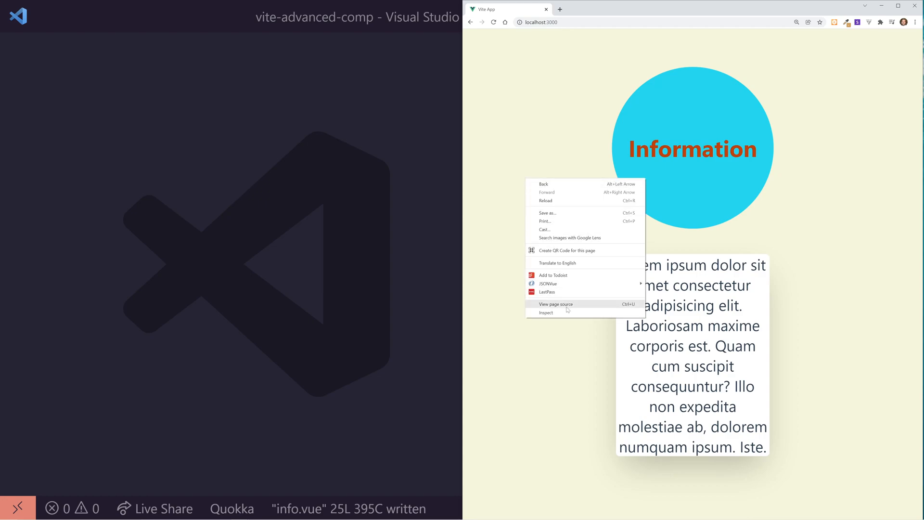
click(546, 313)
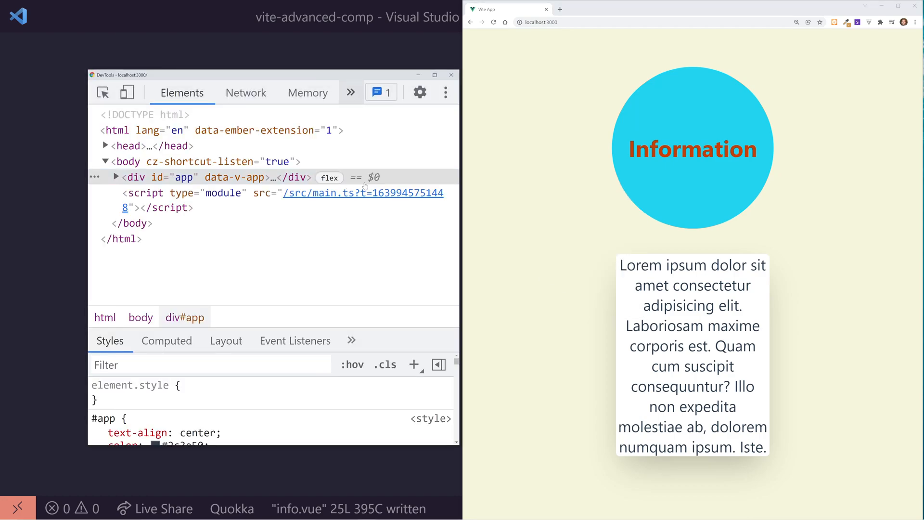
click(297, 93)
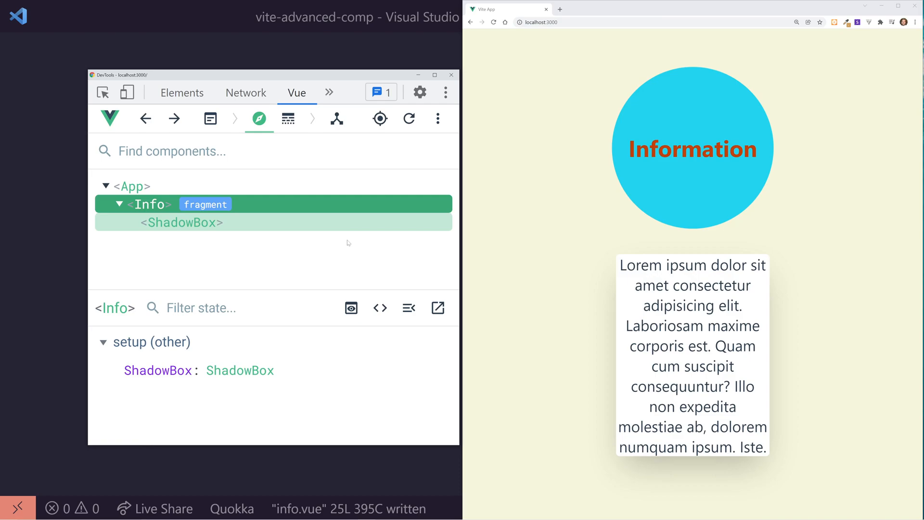
click(182, 222)
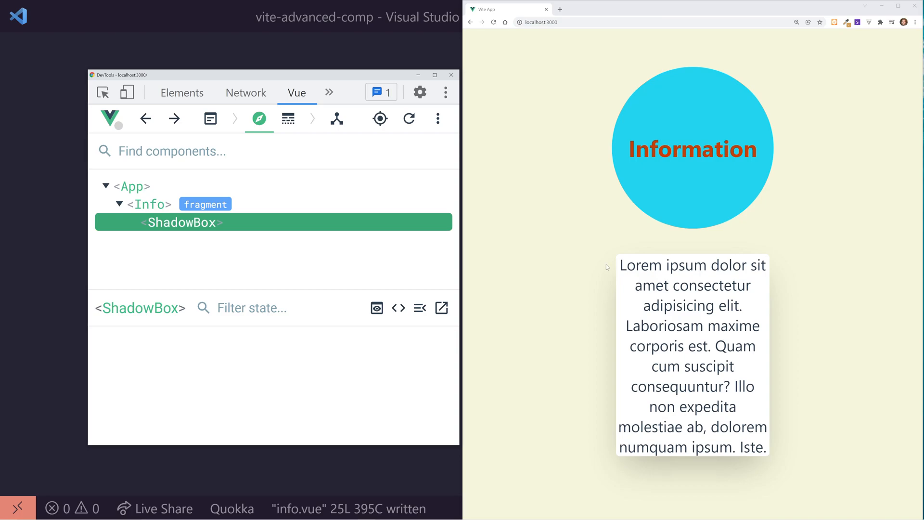
mouse_move(787, 417)
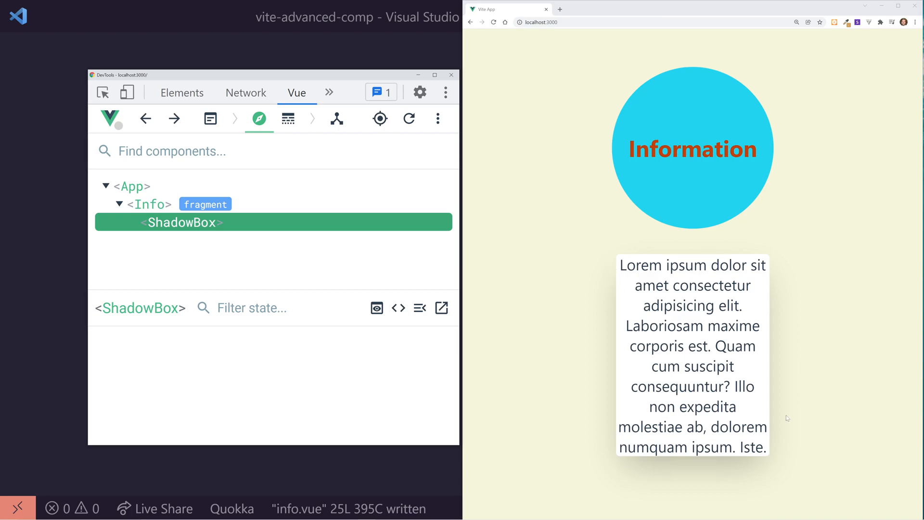
click(152, 204)
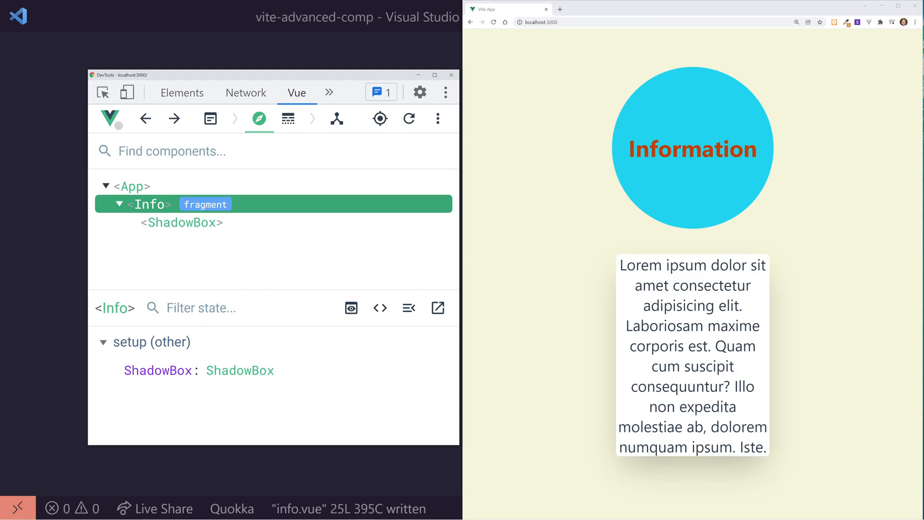
mouse_move(297, 203)
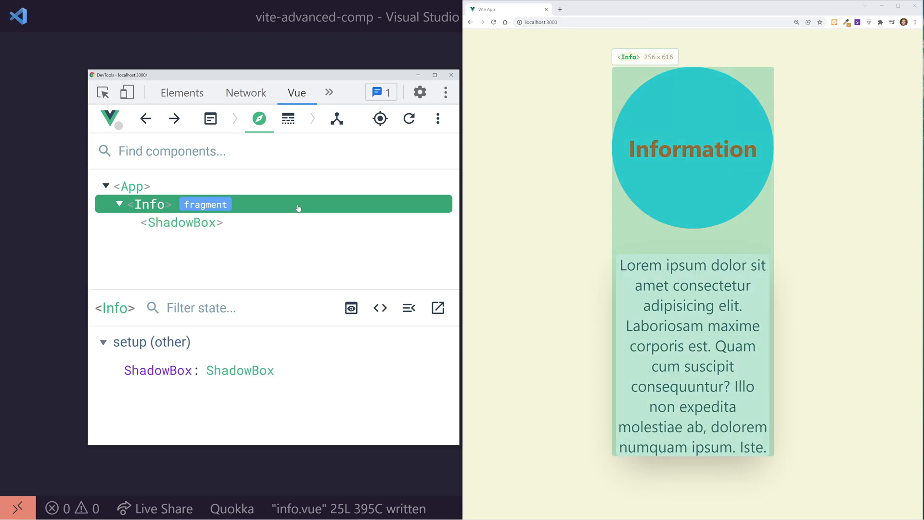
click(130, 187)
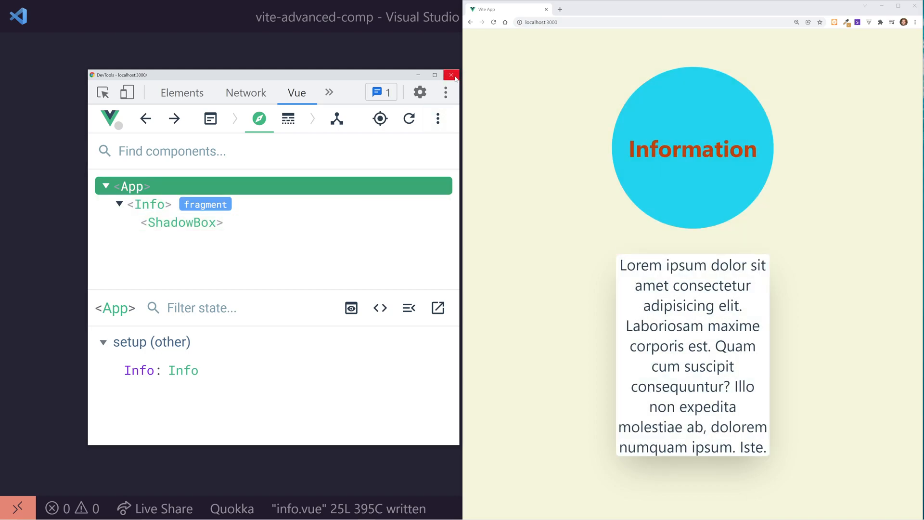
mouse_move(451, 76)
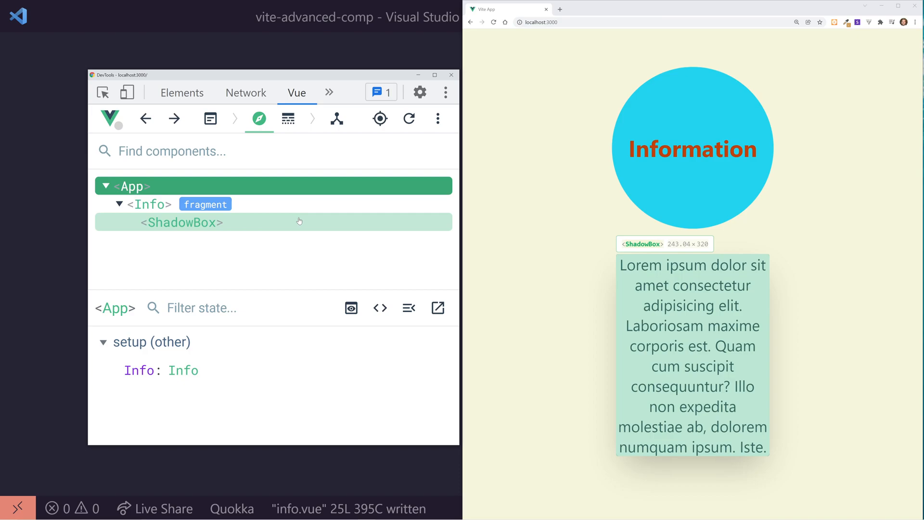
click(181, 221)
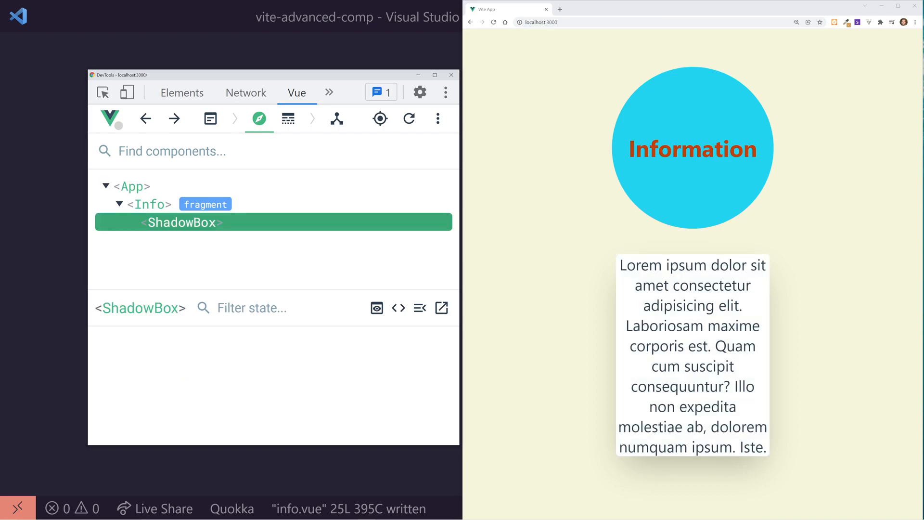
drag(617, 260, 767, 451)
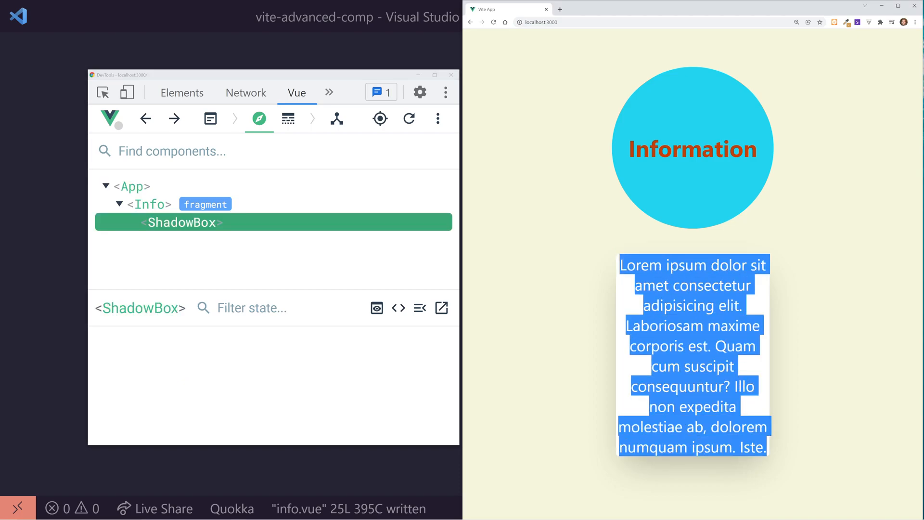
mouse_move(181, 222)
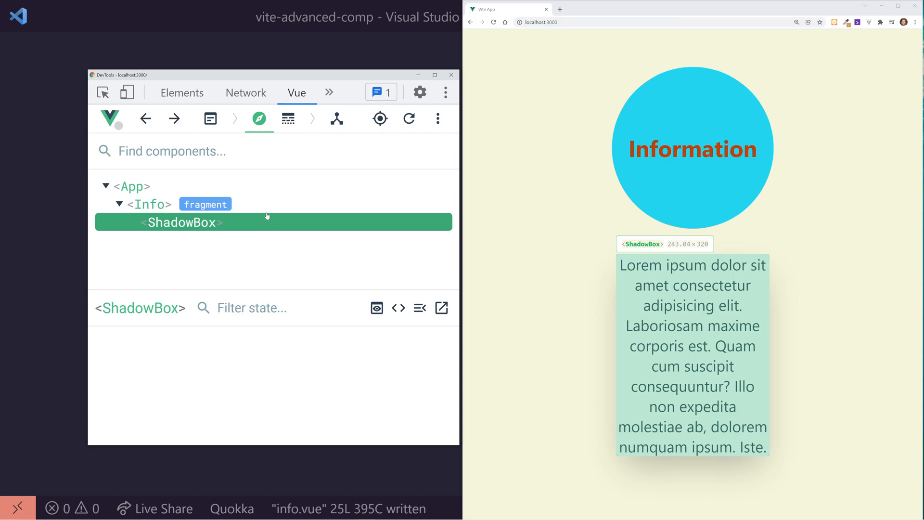
click(130, 186)
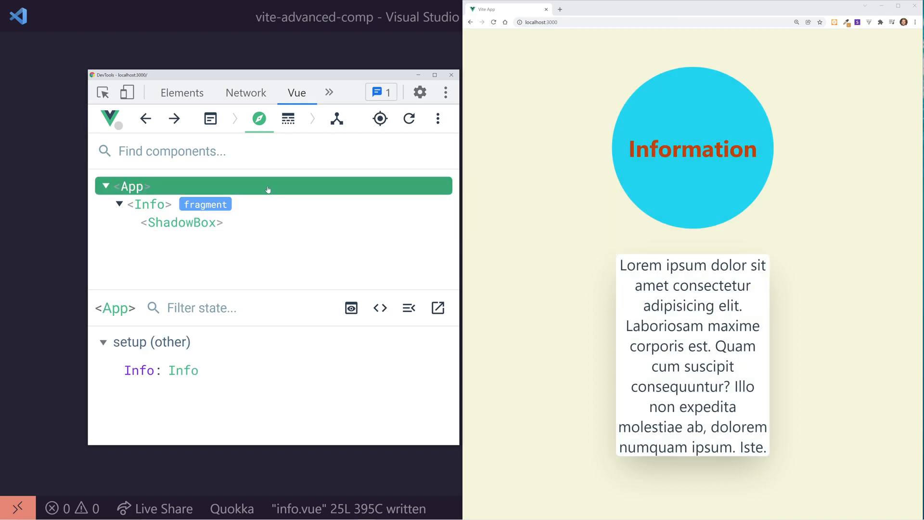
mouse_move(451, 75)
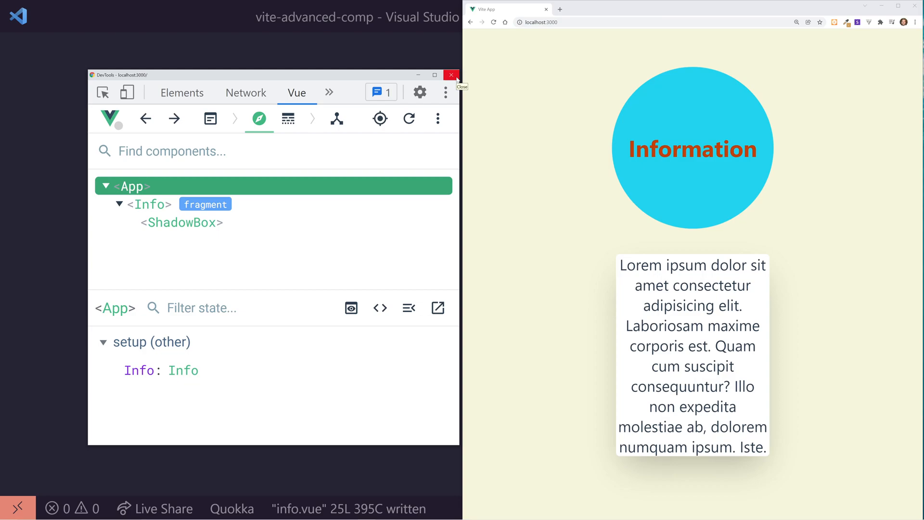
click(451, 75)
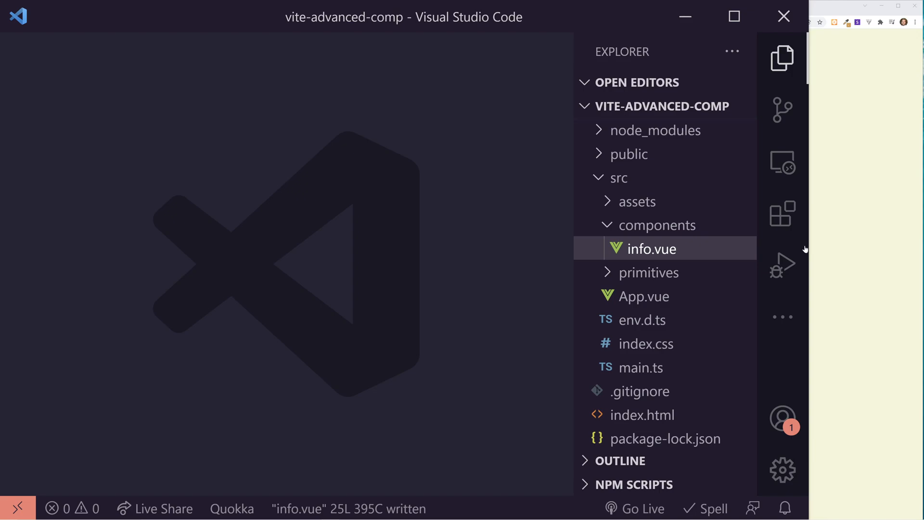
mouse_move(450, 292)
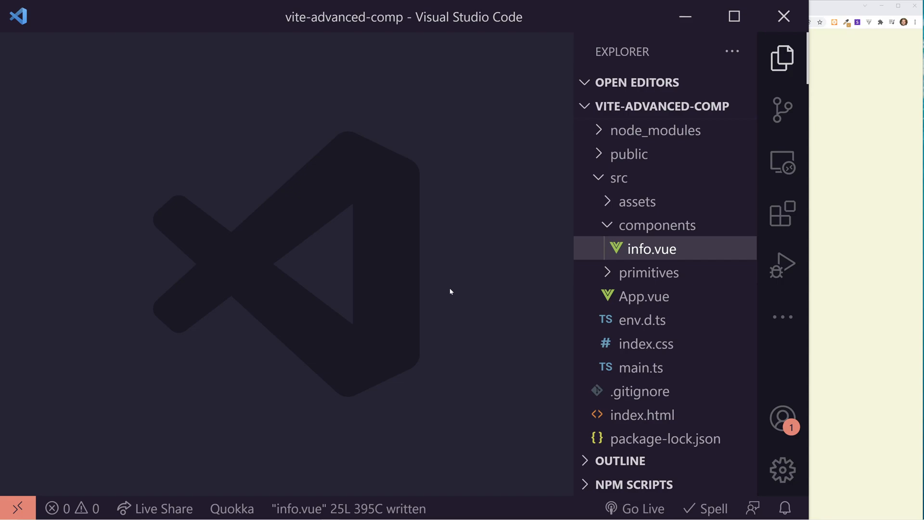
mouse_move(497, 264)
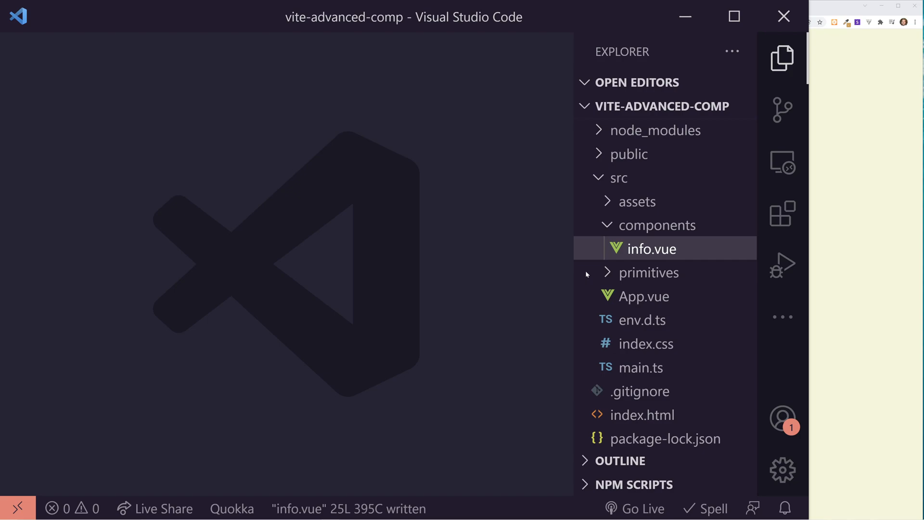
Wrap the Lorem ipsum text in primitives/shadow-box.vue with a <slot> tag
click(650, 272)
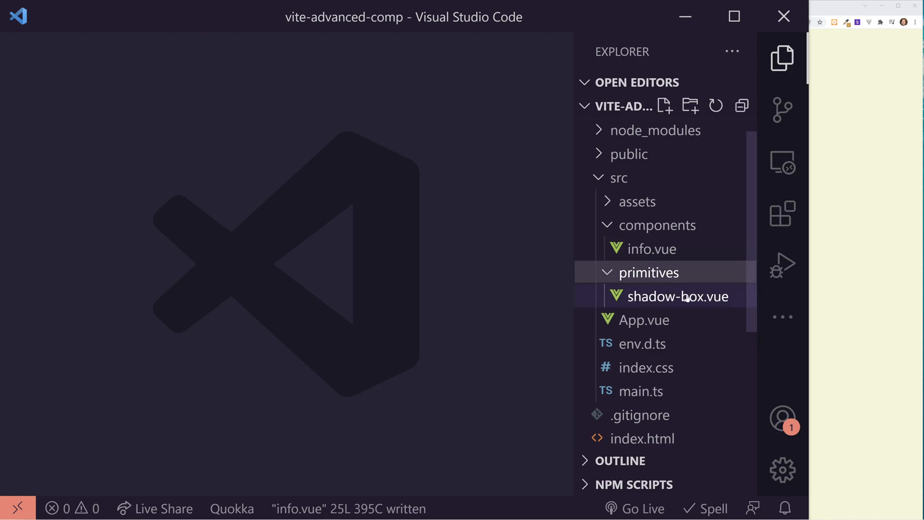
double_click(677, 296)
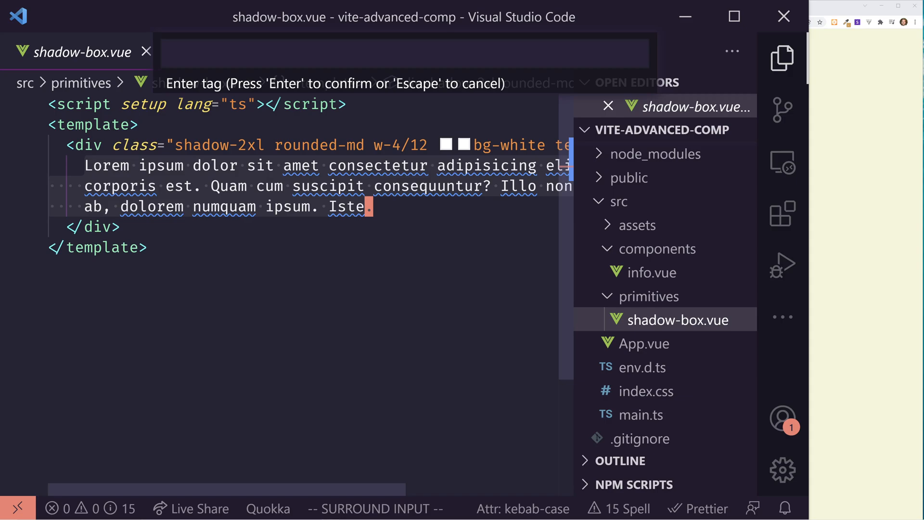
text(slot)
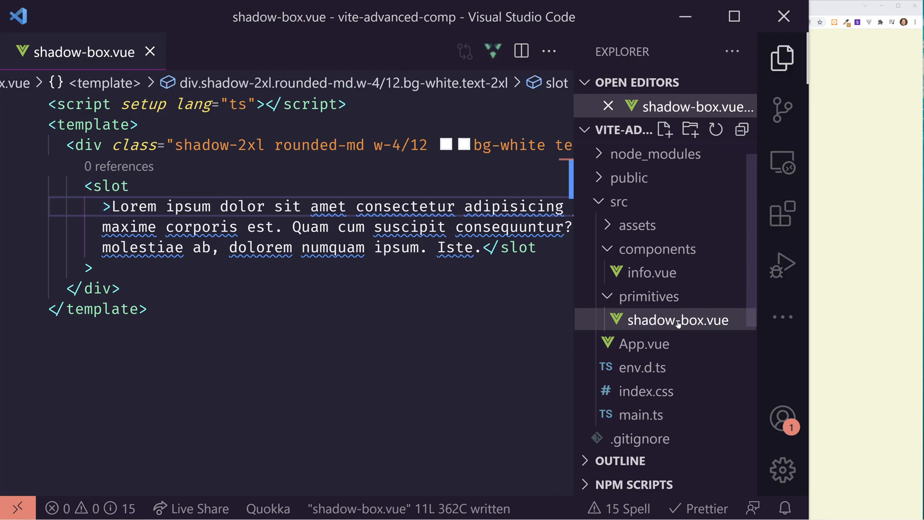
Test 'Hello World' inside info.vue's <shadow-box>, then remove it and save
click(646, 272)
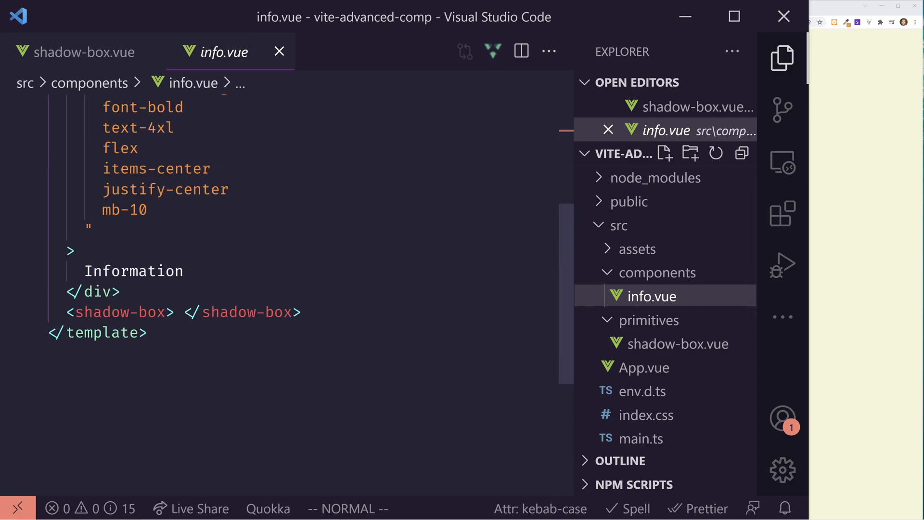
click(175, 313)
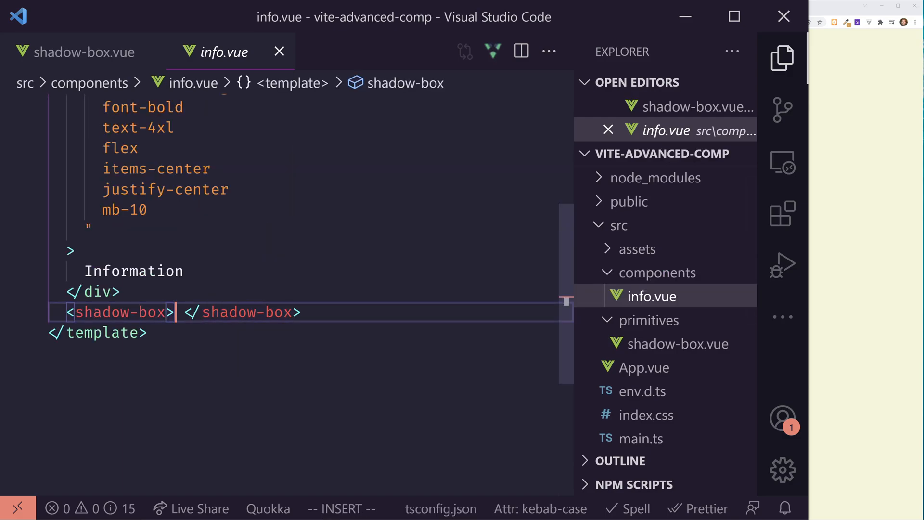
text(Hello World)
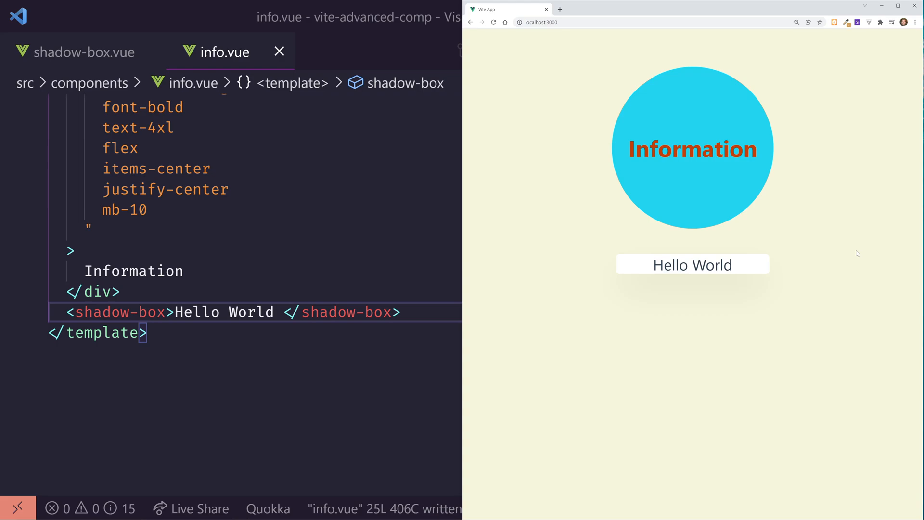
double_click(692, 264)
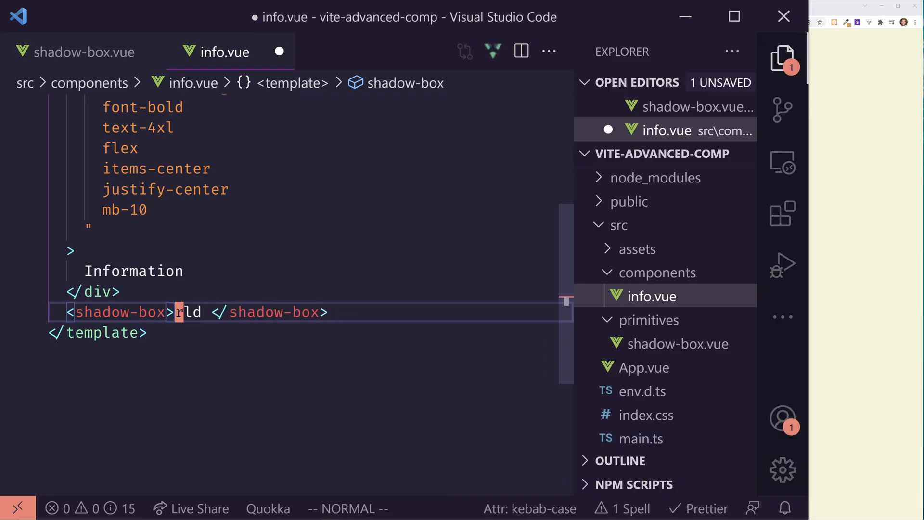
key(ctrl+s)
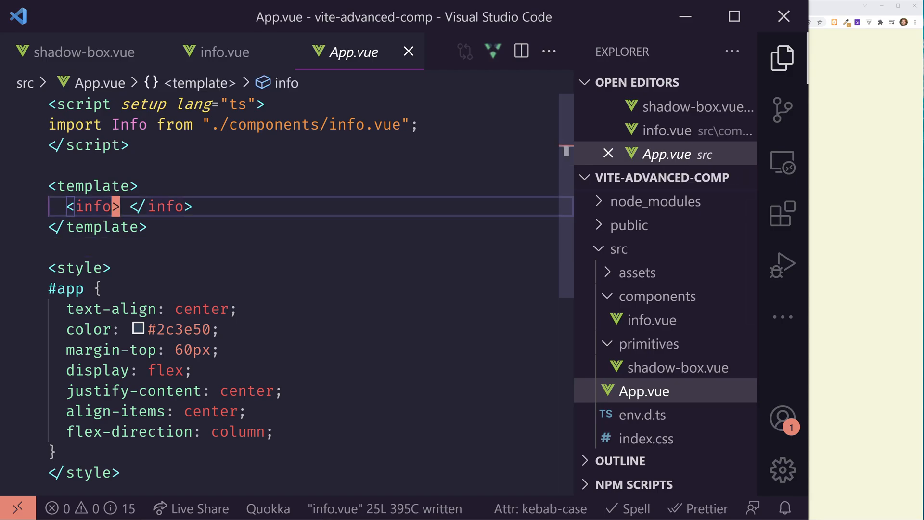
Type 'Hello world' between App.vue's info tags and return to shadow-box.vue
text(Hello world)
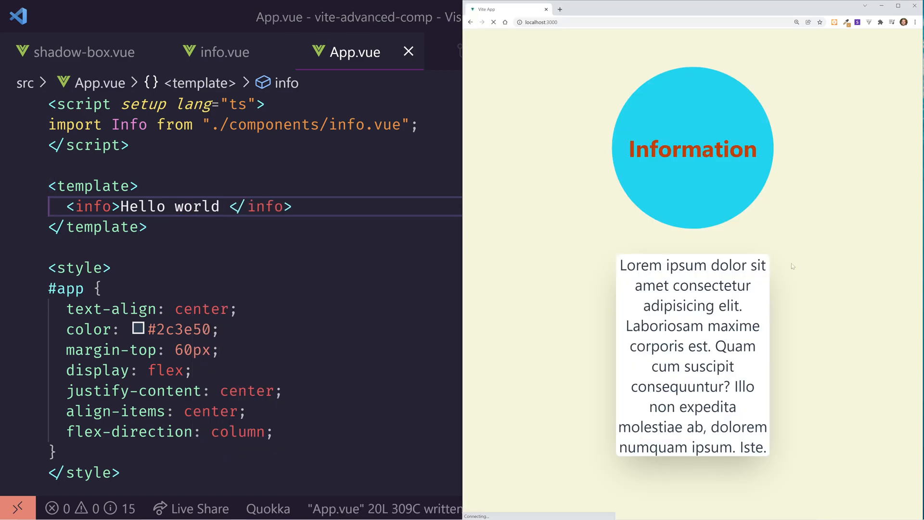
drag(622, 264, 772, 456)
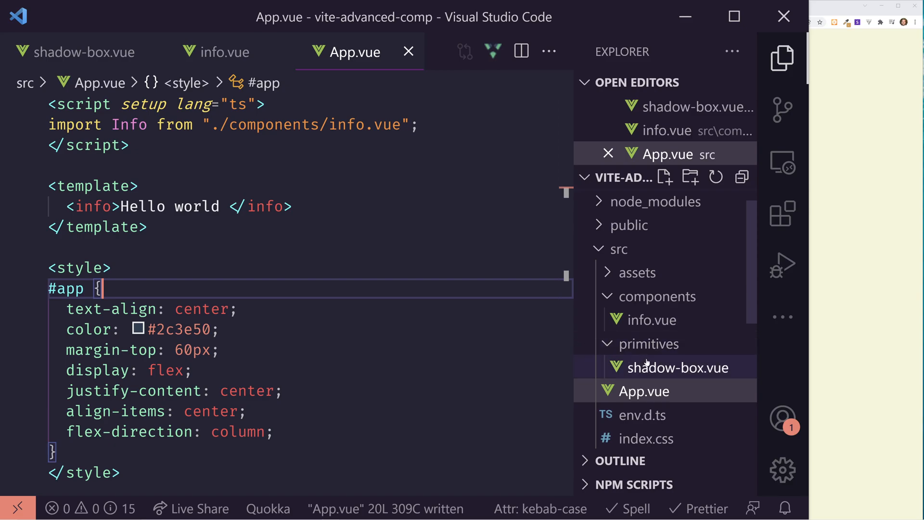
click(679, 367)
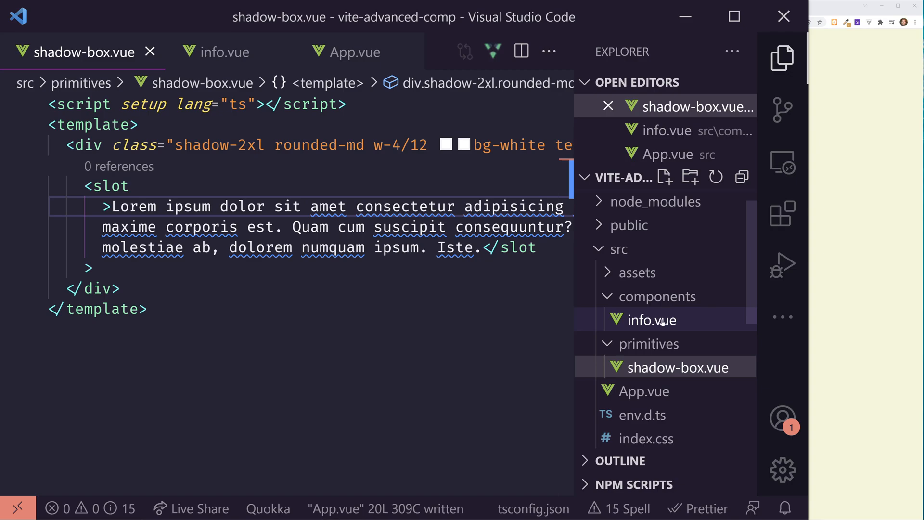
Add <template v-slot> with <slot name="shadow-box-slot"> inside info.vue's shadow-box, save, preview
click(651, 319)
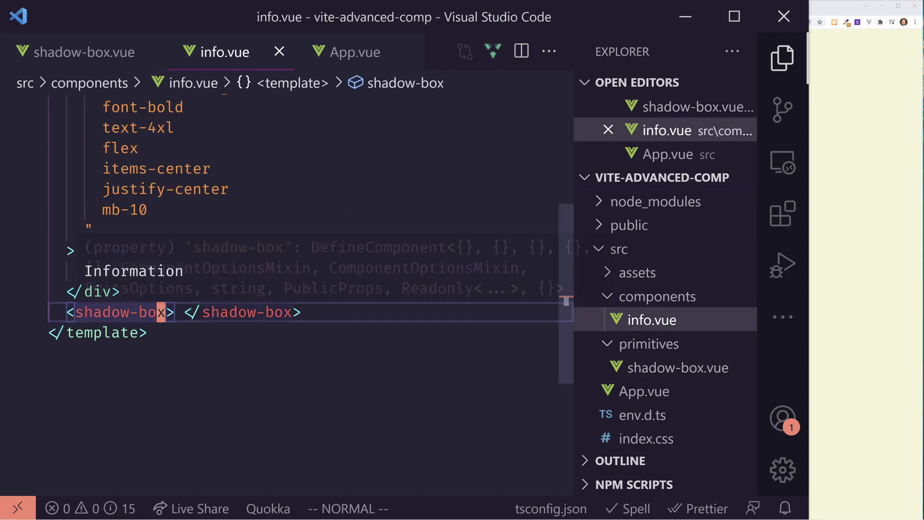
key(Enter)
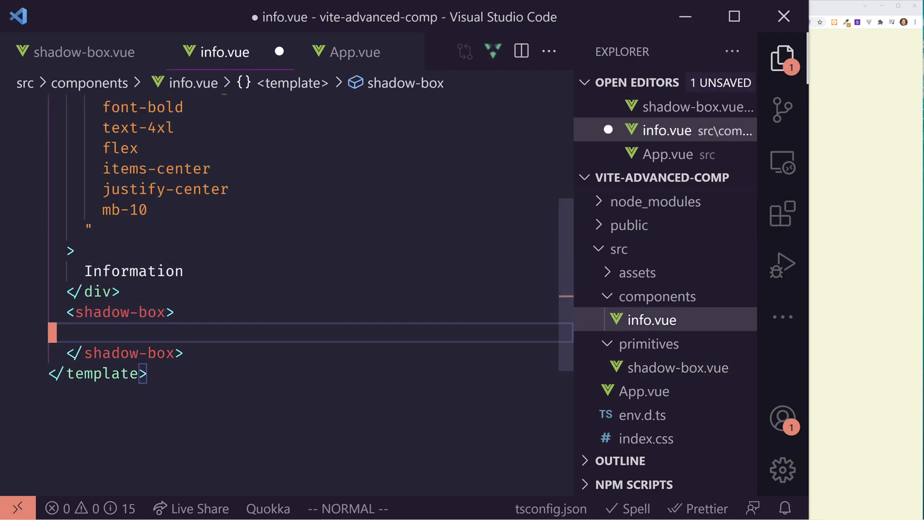
key(i)
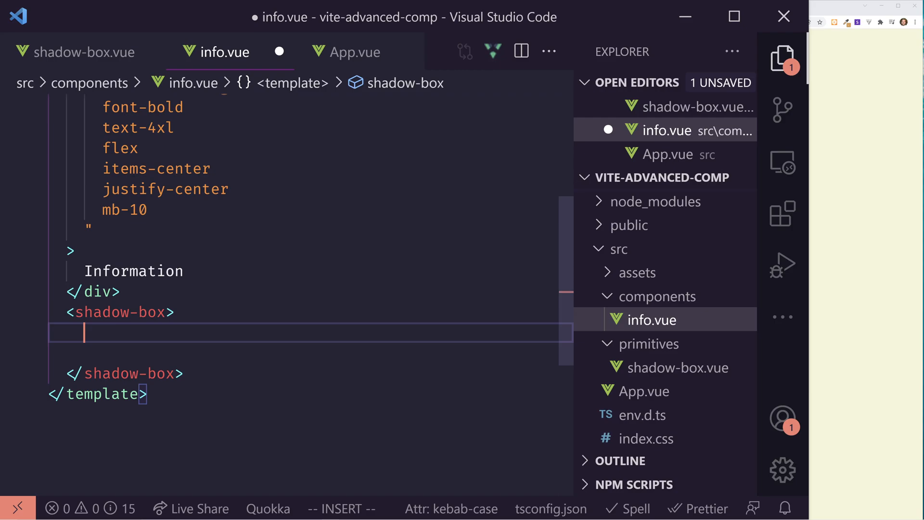
text(<template v-slot></template>)
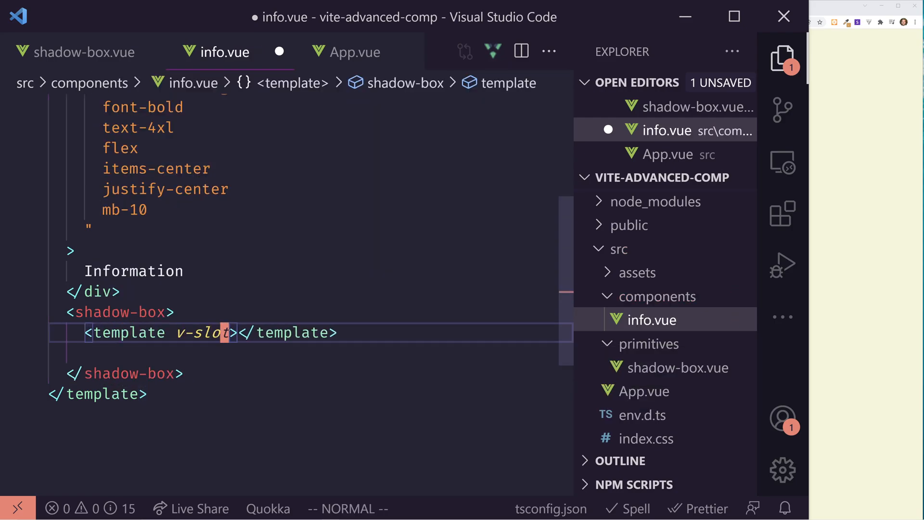
key(Enter)
text(<slot></slot>)
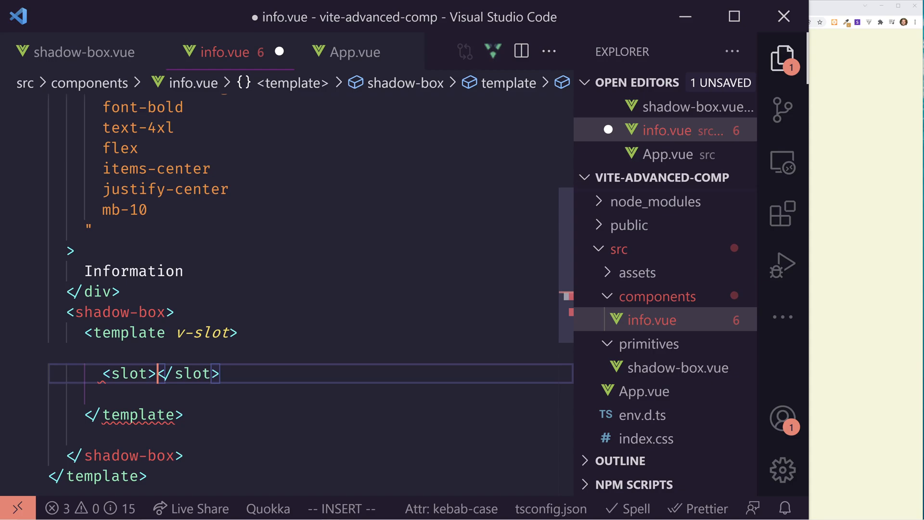
text(name=")
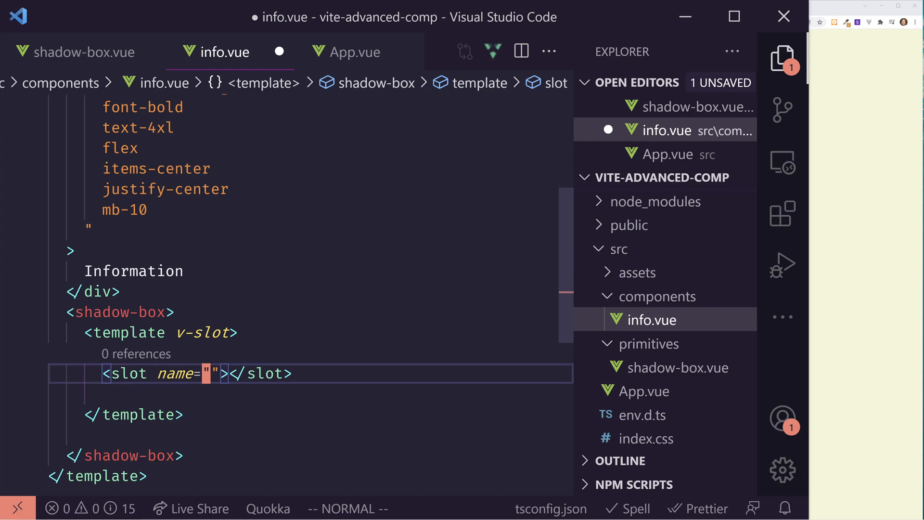
text(shadow-box-)
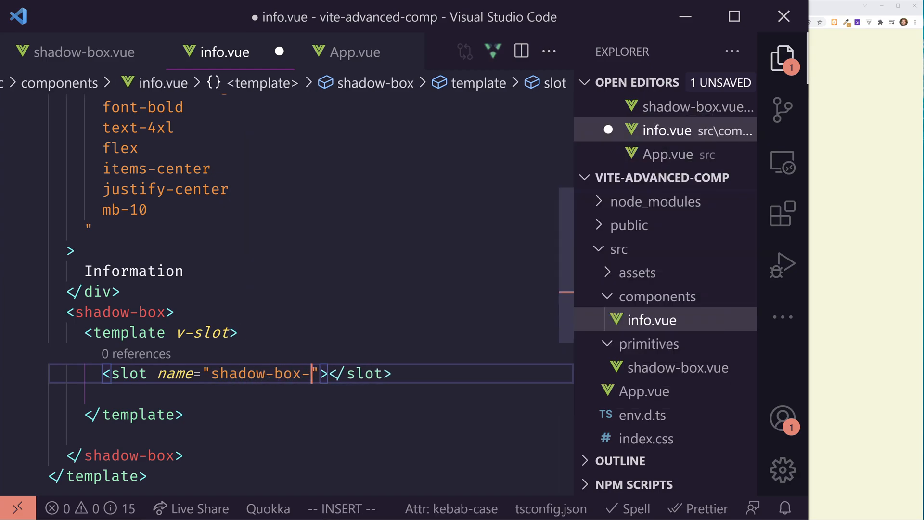
text(d)
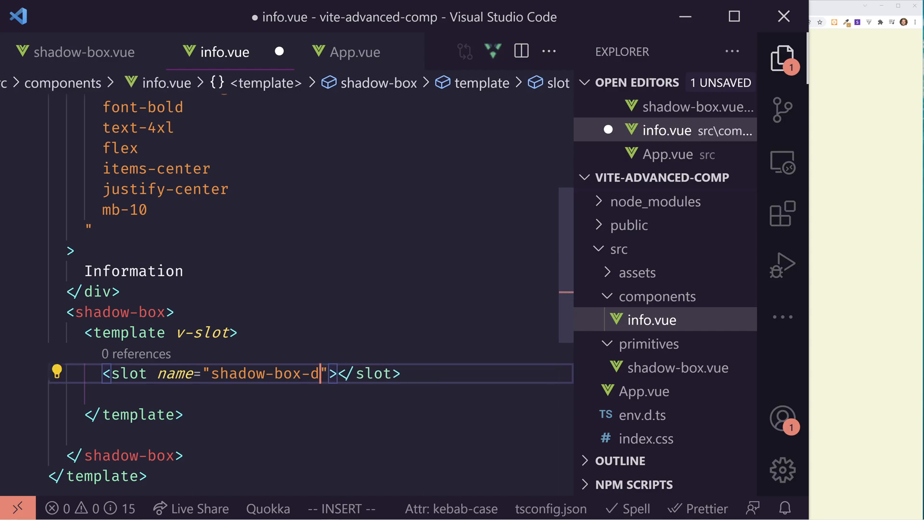
key(ctrl+s)
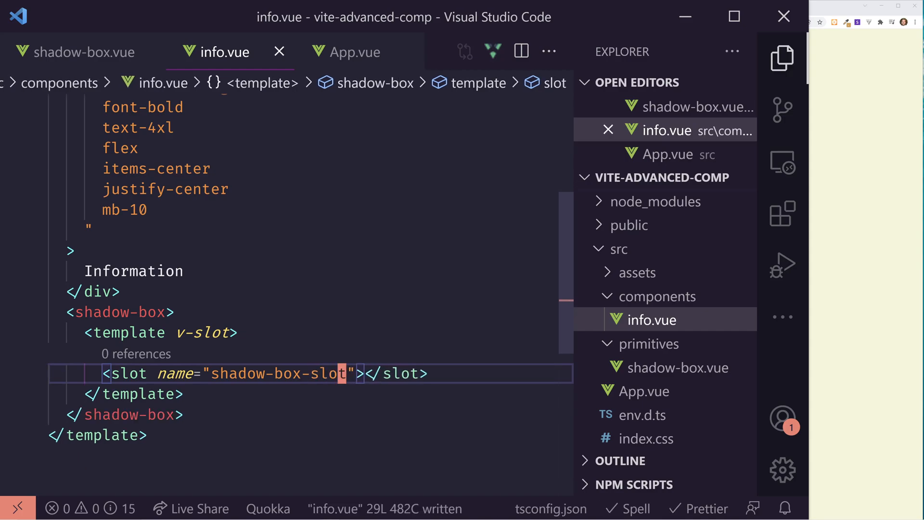
click(782, 213)
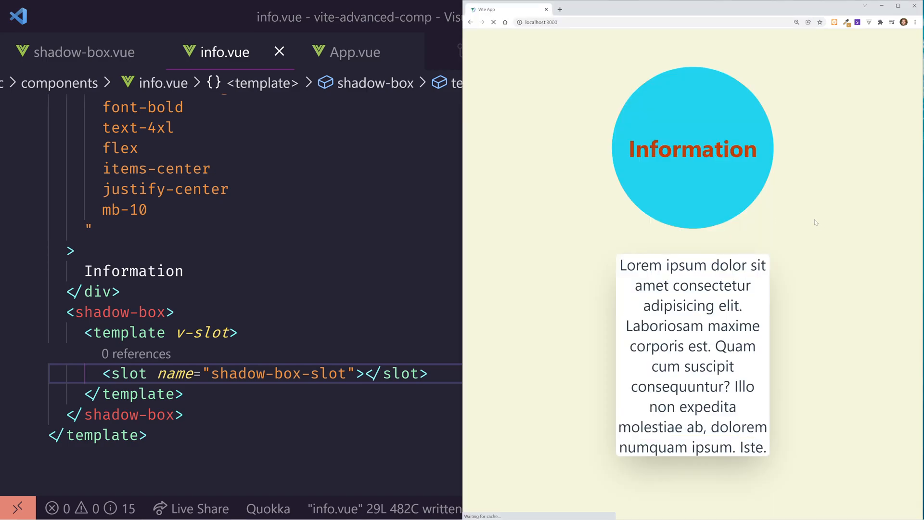
click(494, 21)
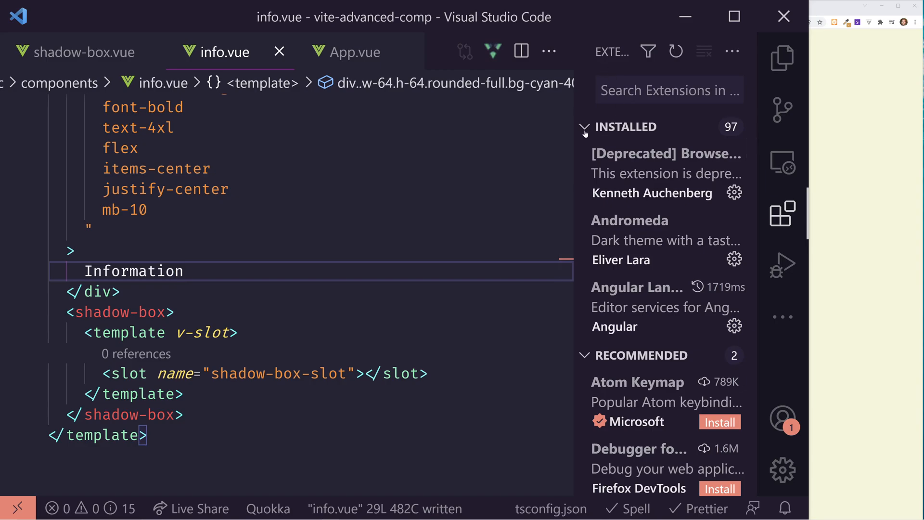
Add <template v-slot:shadow-box-slot> with 'Hello world 123' inside App.vue's info and verify
click(783, 58)
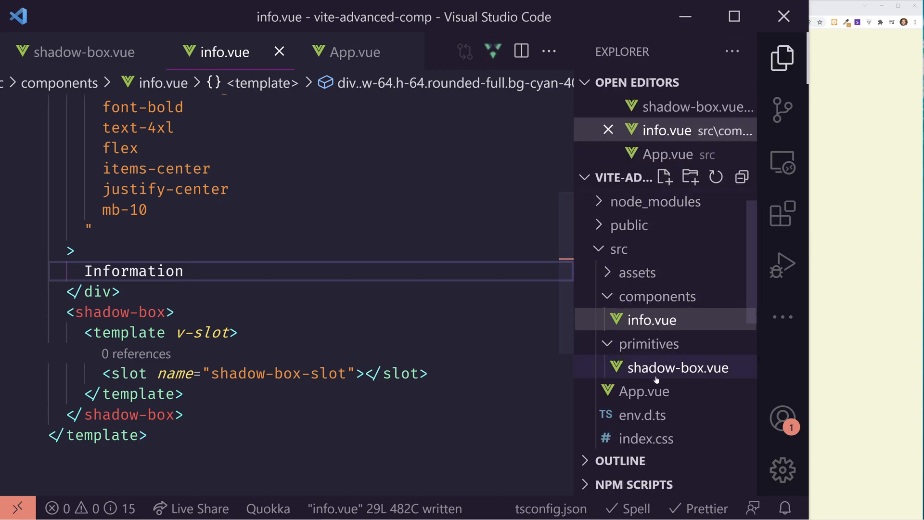
click(354, 52)
text(<template>)
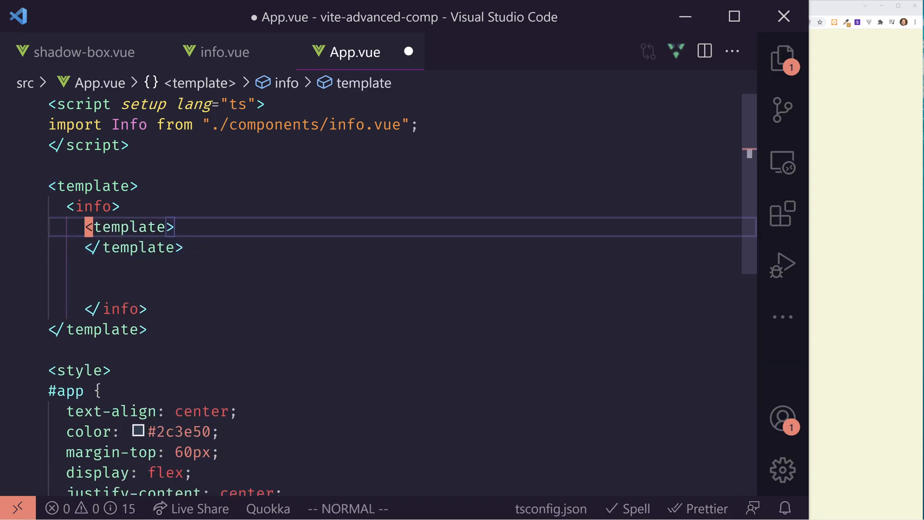
text(v-slot)
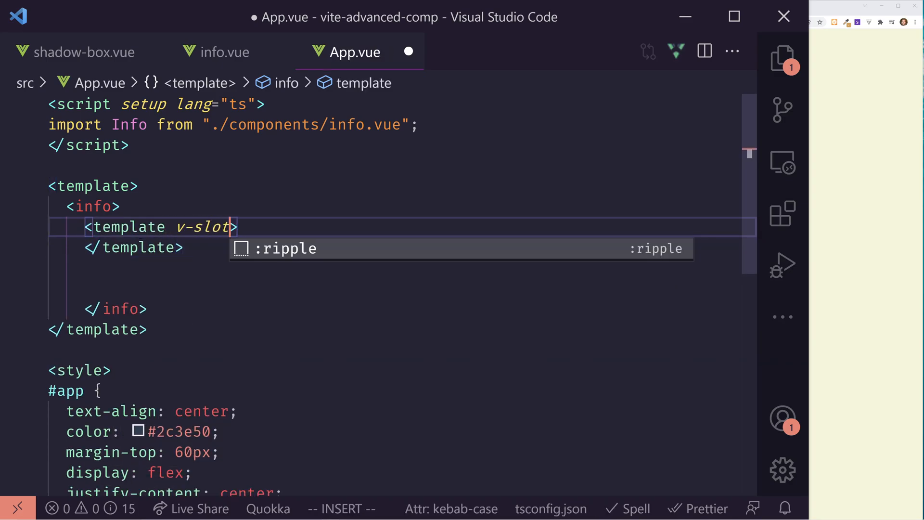
text(shadow-box-slot)
click(346, 509)
text(:w)
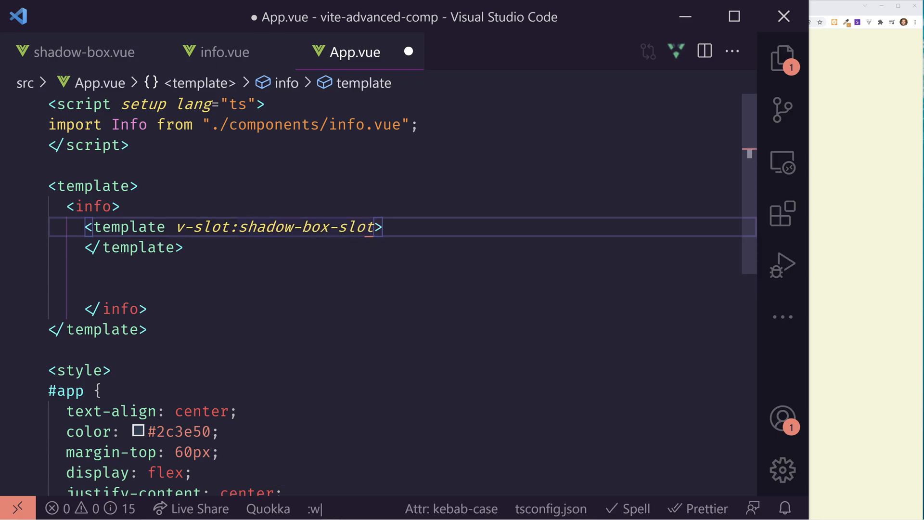
text(Hello world </template>)
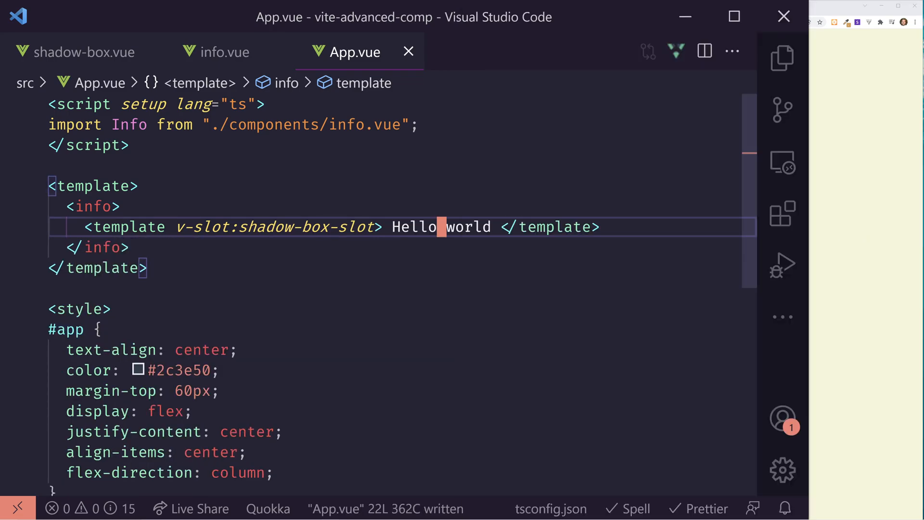
text(123)
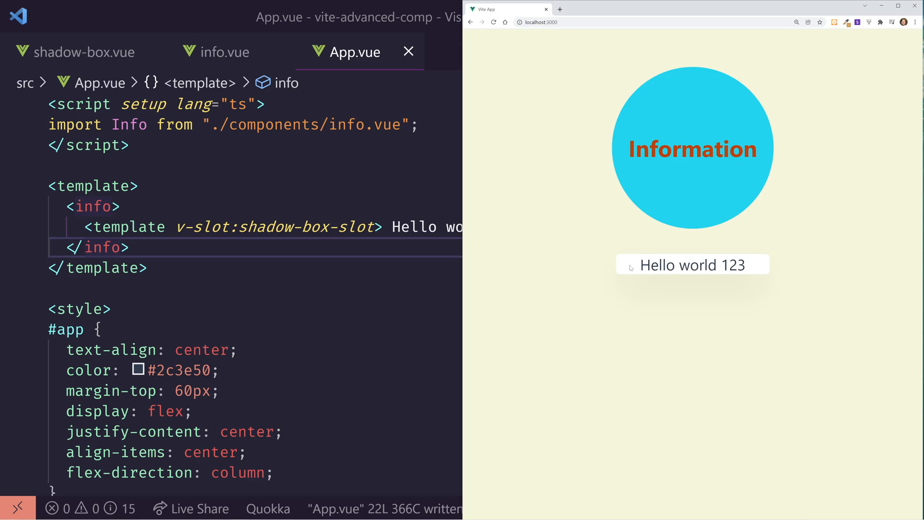
double_click(693, 265)
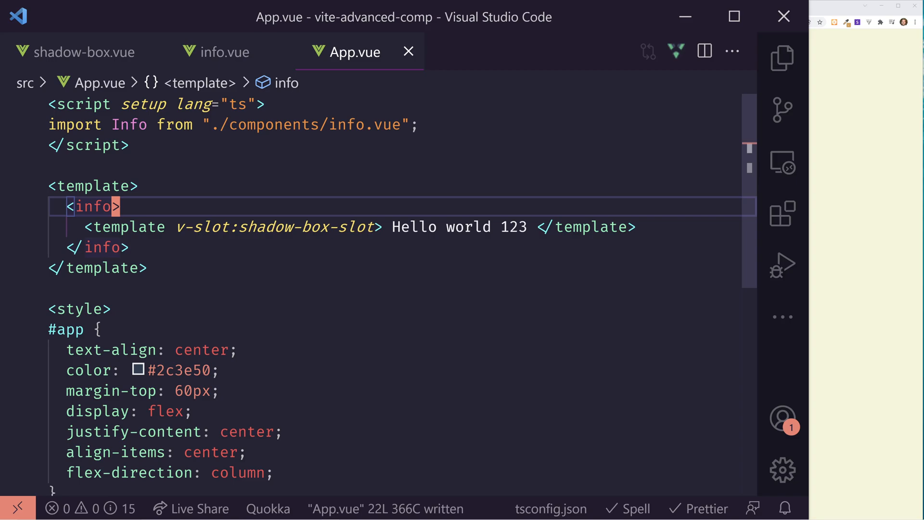
Reopen info.vue and then shadow-box.vue from the file tree
click(782, 57)
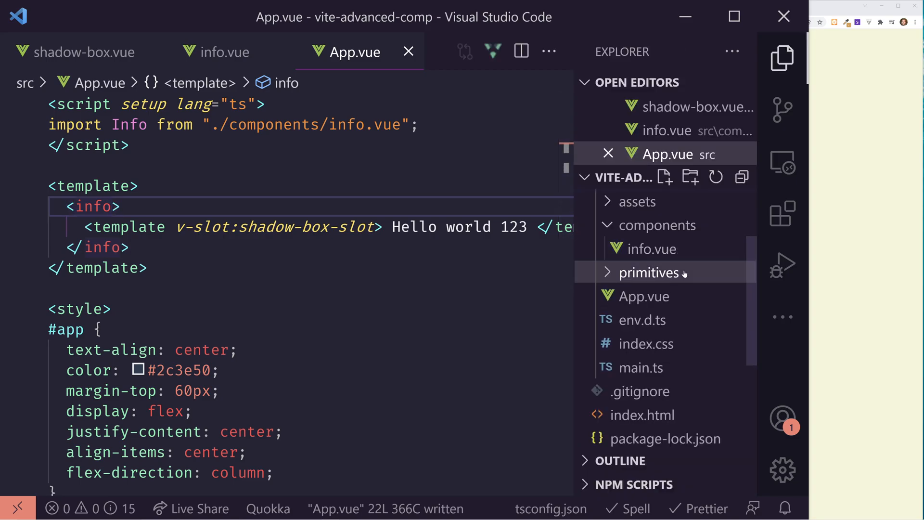
click(650, 273)
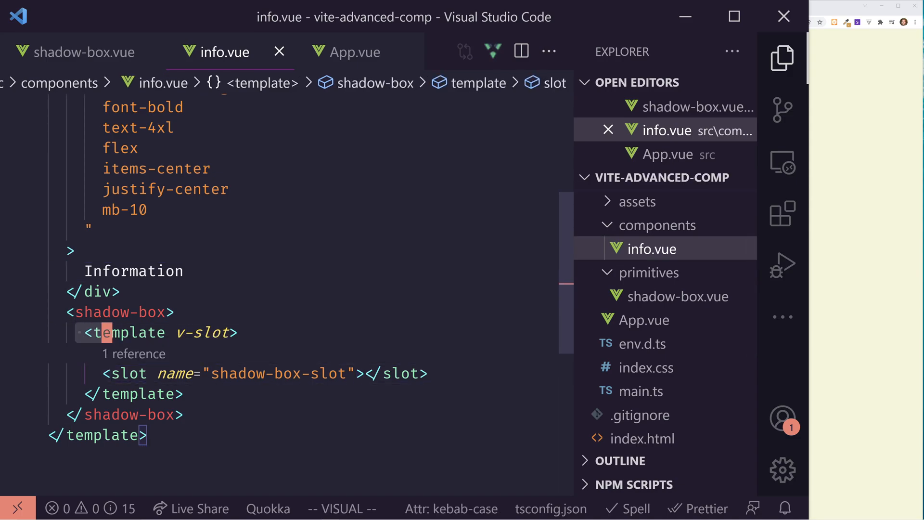
key(Escape)
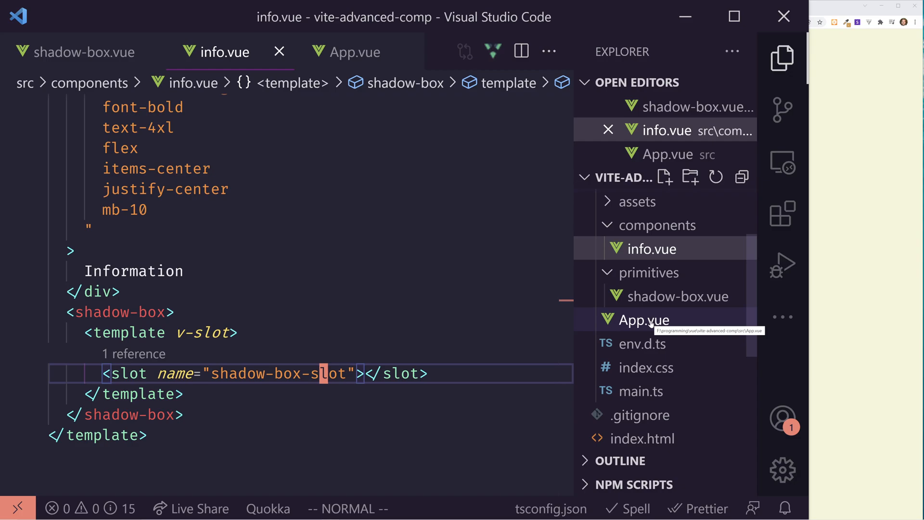
click(677, 296)
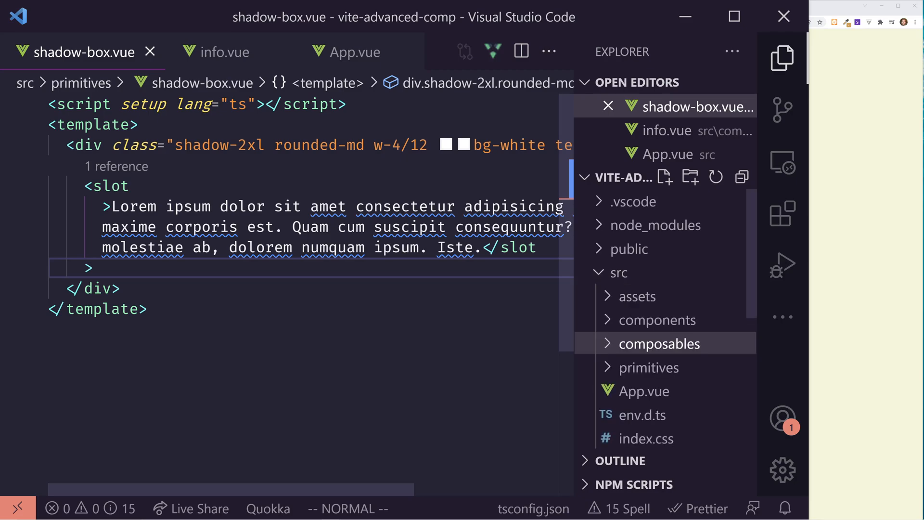
Write composables/useStore.ts with a reactive store and exported useStore() returning it, saved
right_click(662, 343)
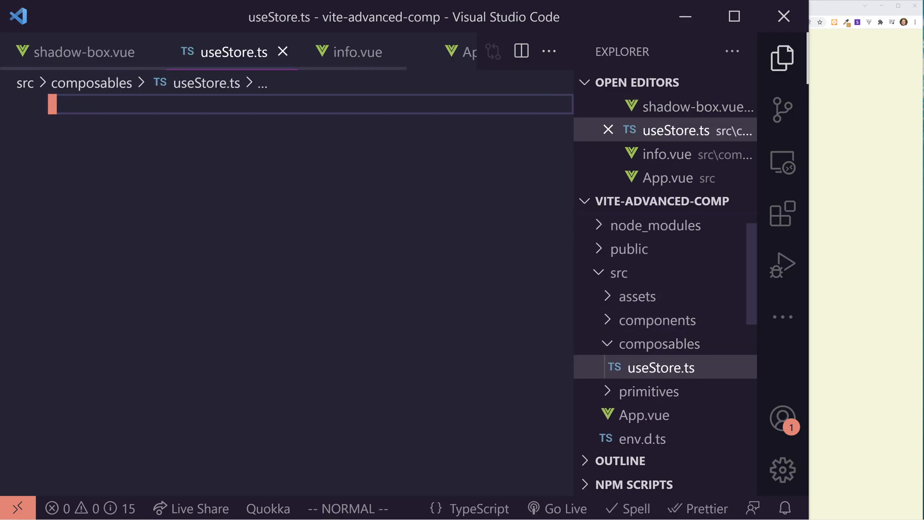
key(i)
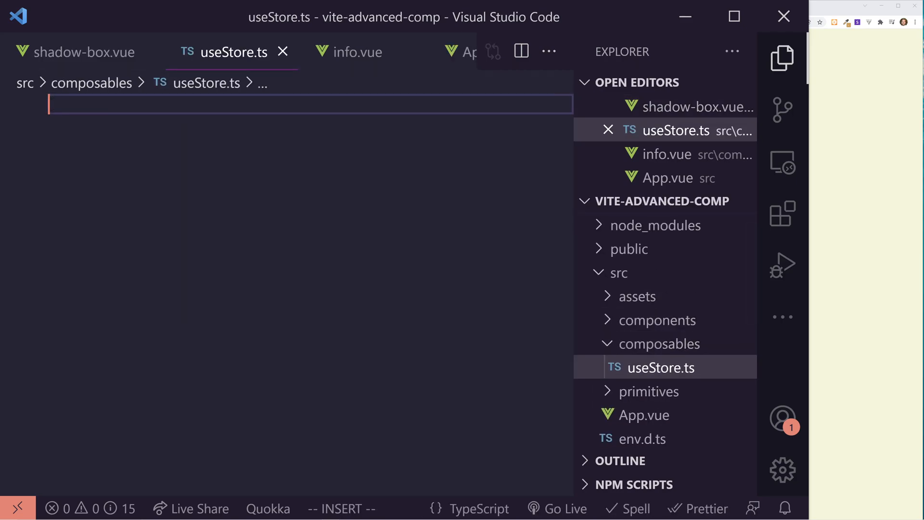
text(import {})
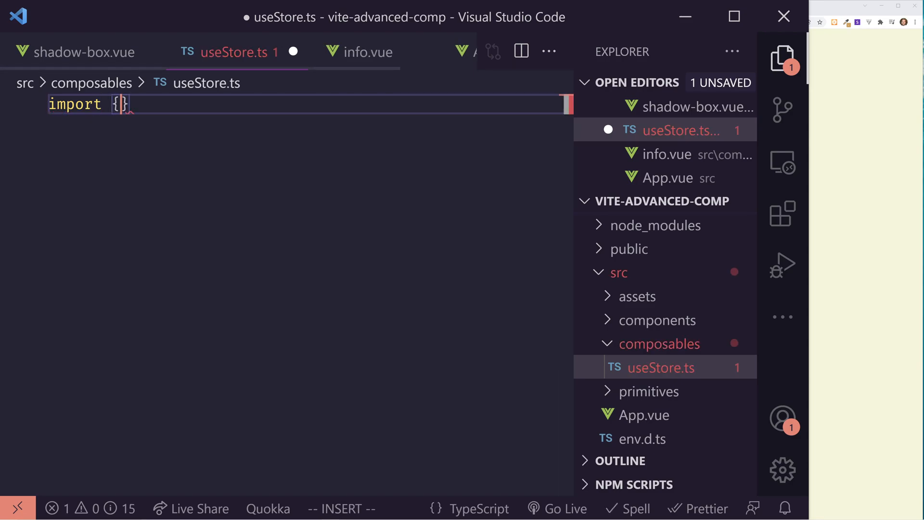
text(reactive)
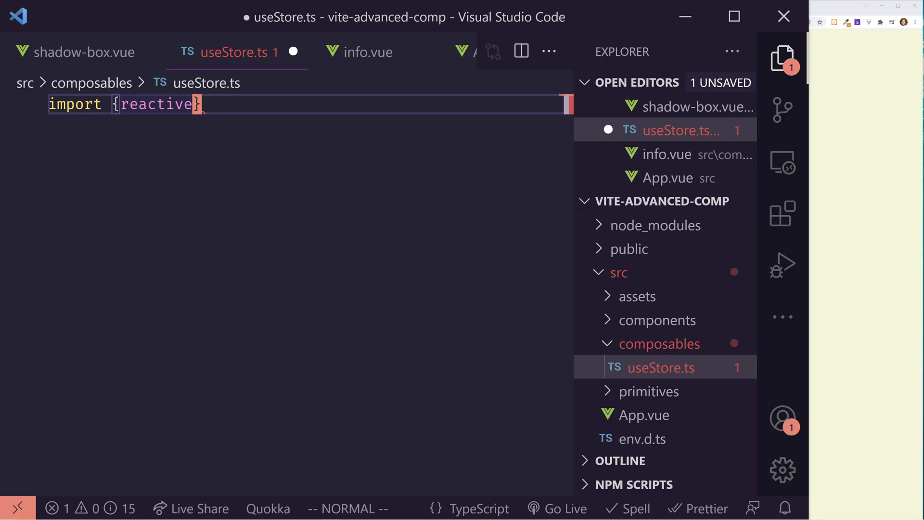
text(from "vue)
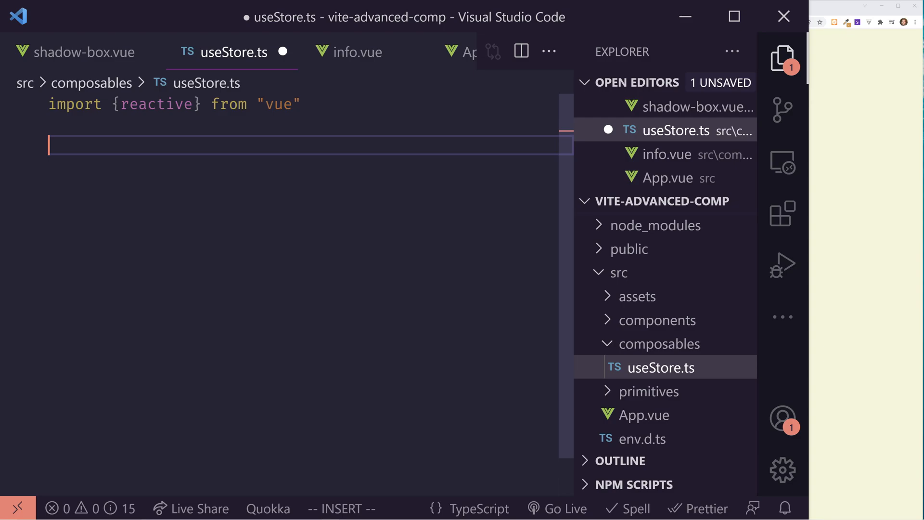
text(const store)
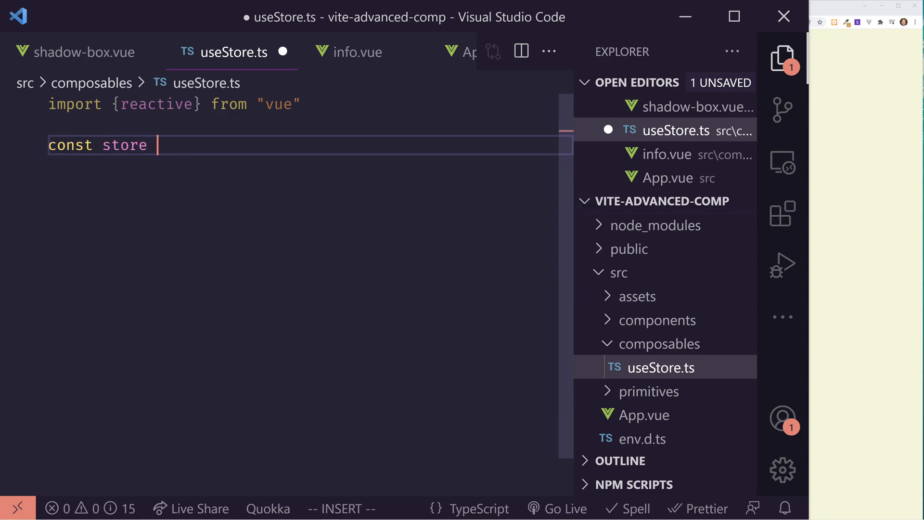
text(= reactive())
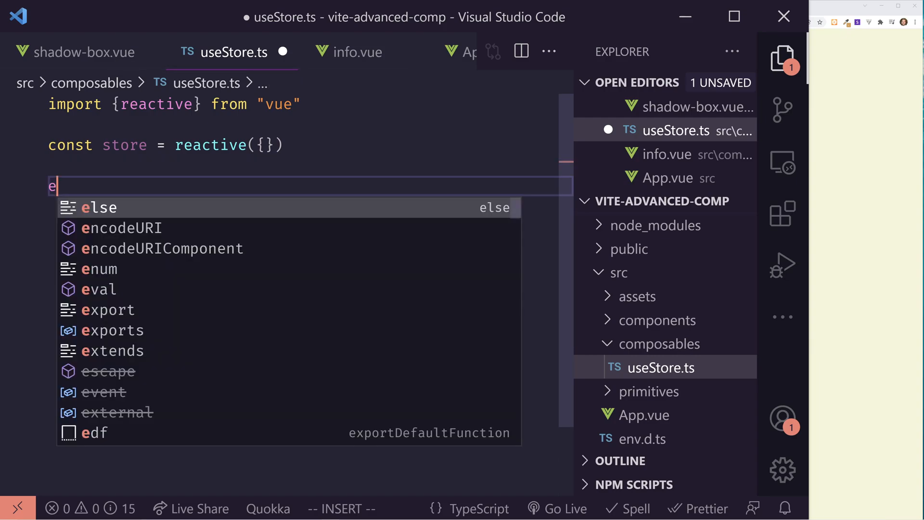
text(xport function useStore(){)
text(ret)
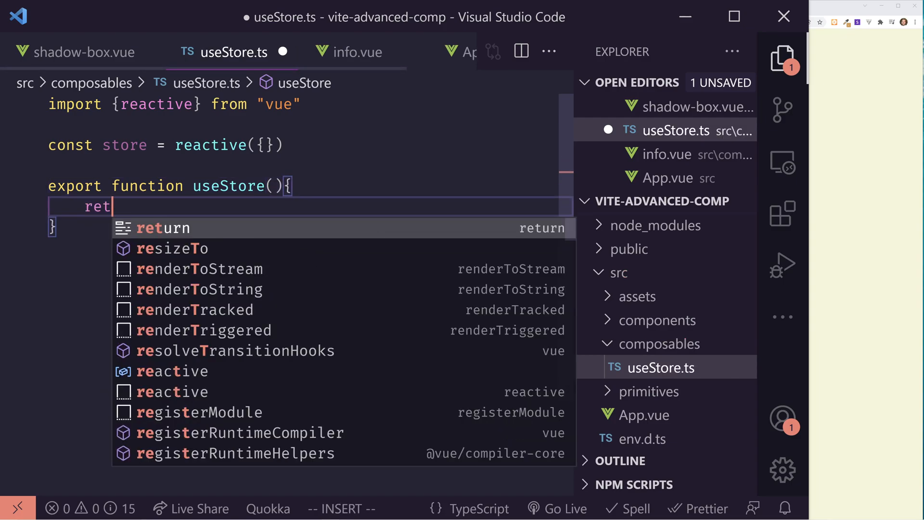
key(ctrl+s)
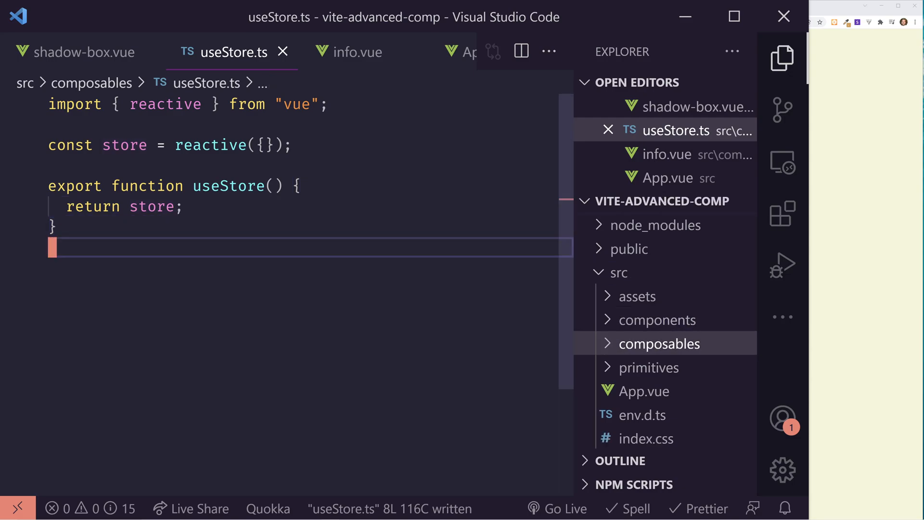
text(sha)
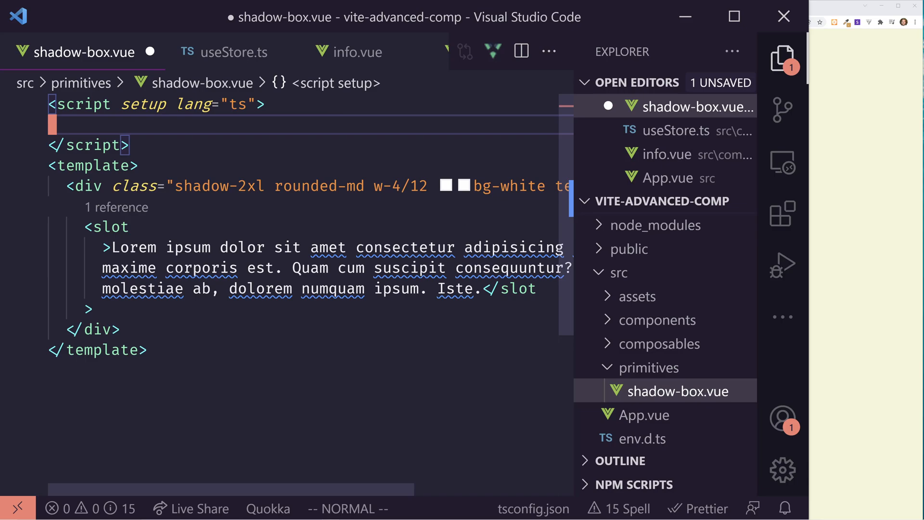
In shadow-box.vue import useStore and set store.shadowText to the Lorem ipsum text
text(import {useStore} from ".)
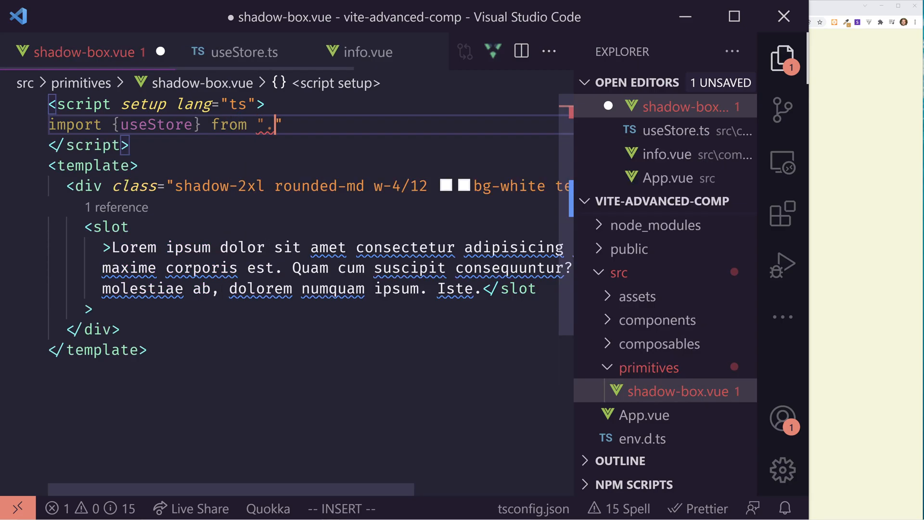
text(./composables/useStore)
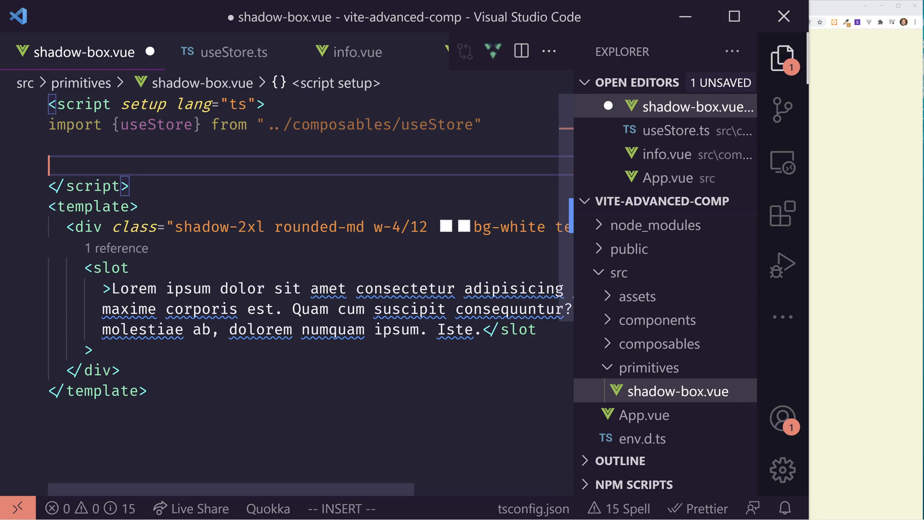
text(const)
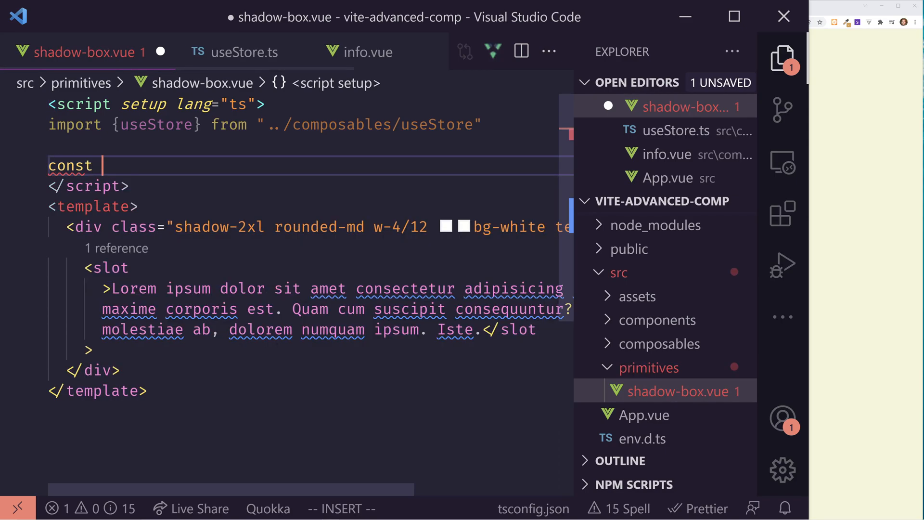
text(store = useS)
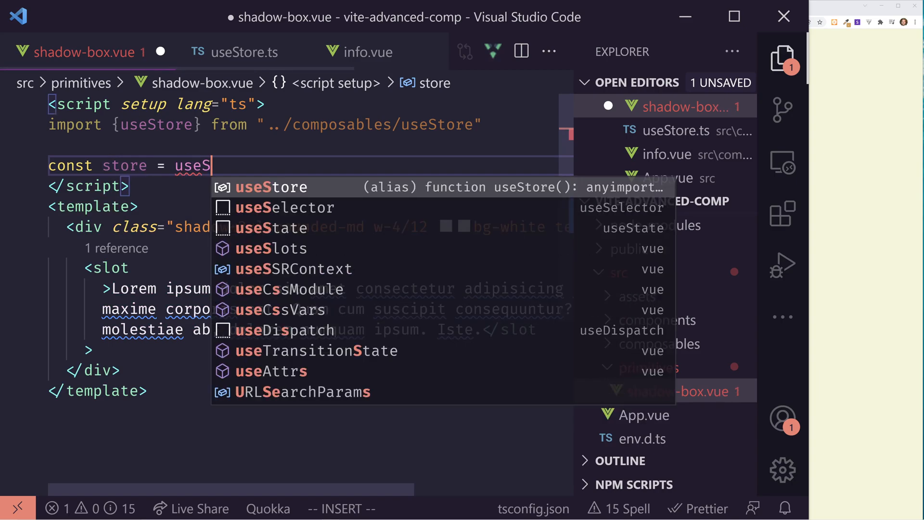
text(Store();)
text(store.)
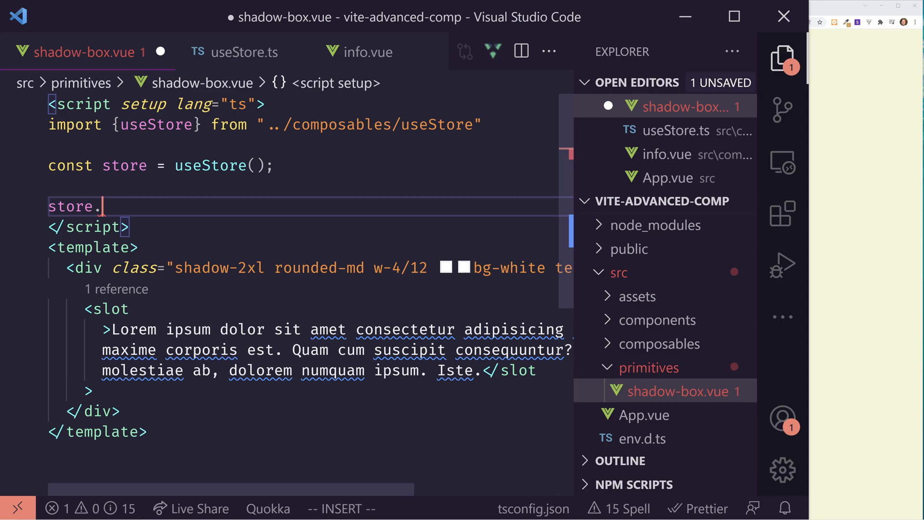
text(shadowText = `)
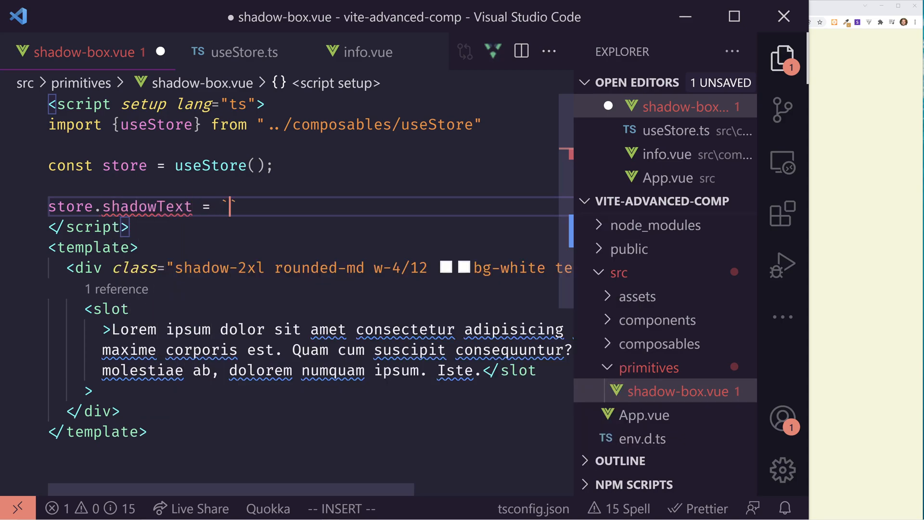
text(>Lorem ipsum dolor sit amet consectetur adipisicing maxime corporis est. Quam cum suscipit consequuntur? molestiae ab, dolorem numquam ipsum. Iste.)
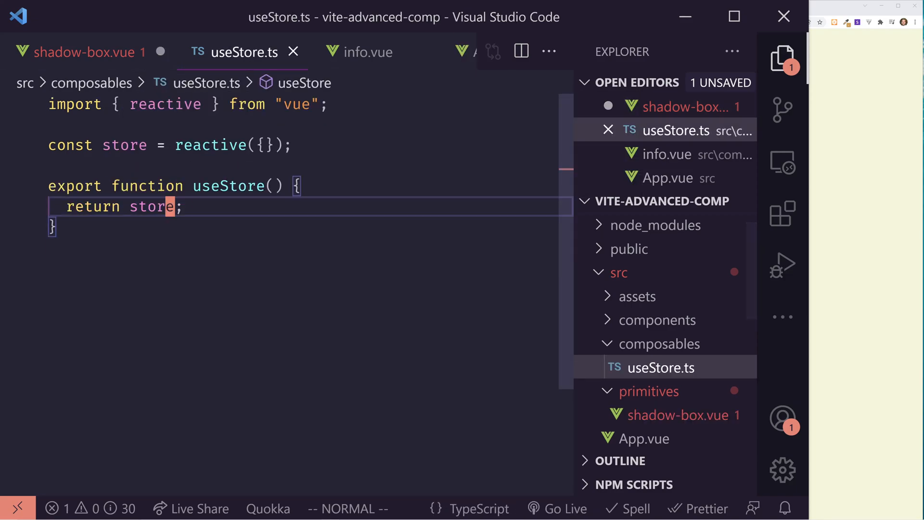
Cast the store as any in useStore.ts and render {{ store.shadowText }}, saving both
text(as any)
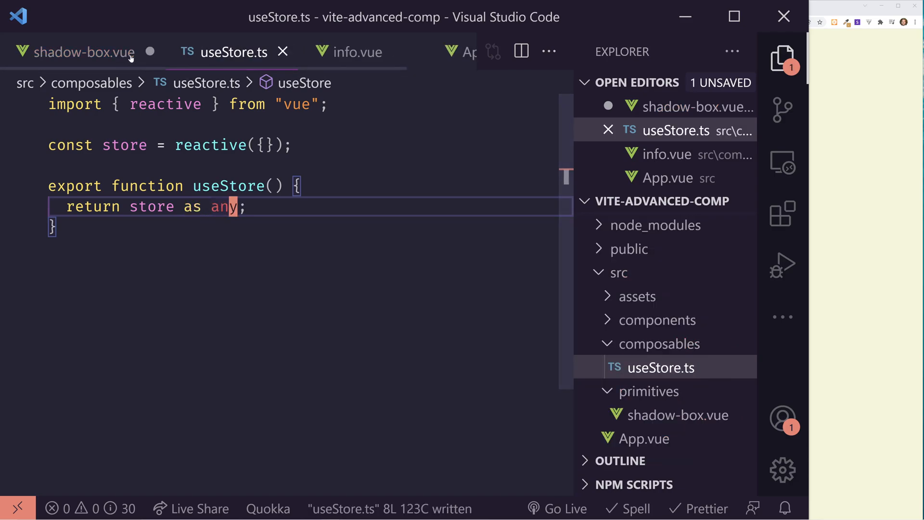
click(84, 52)
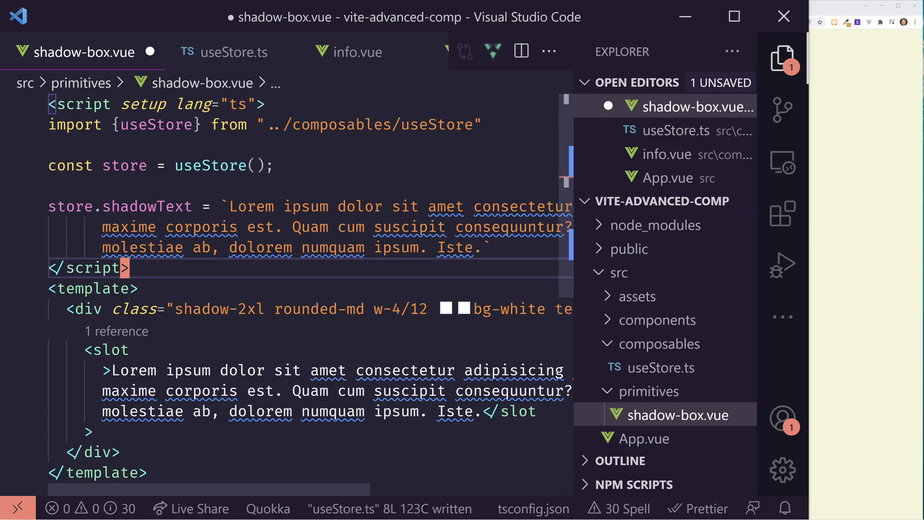
key(ctrl+s)
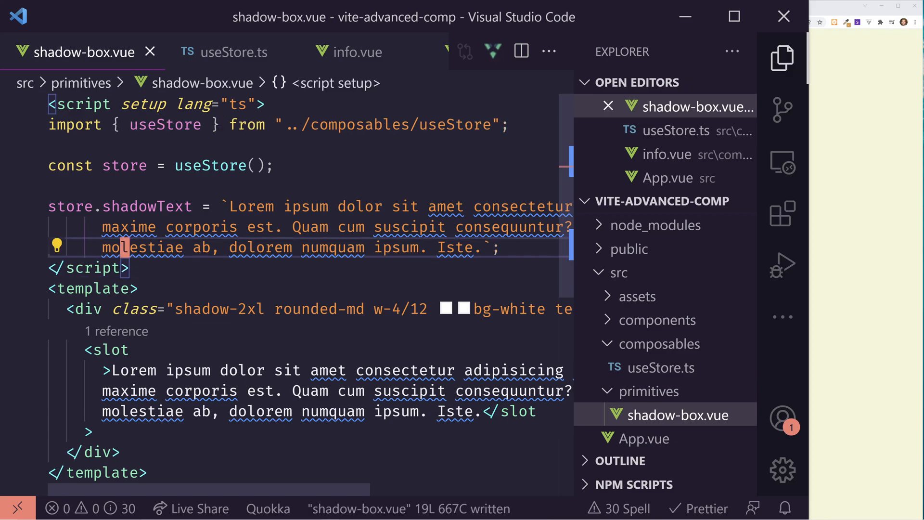
mouse_move(202, 226)
text({{s)
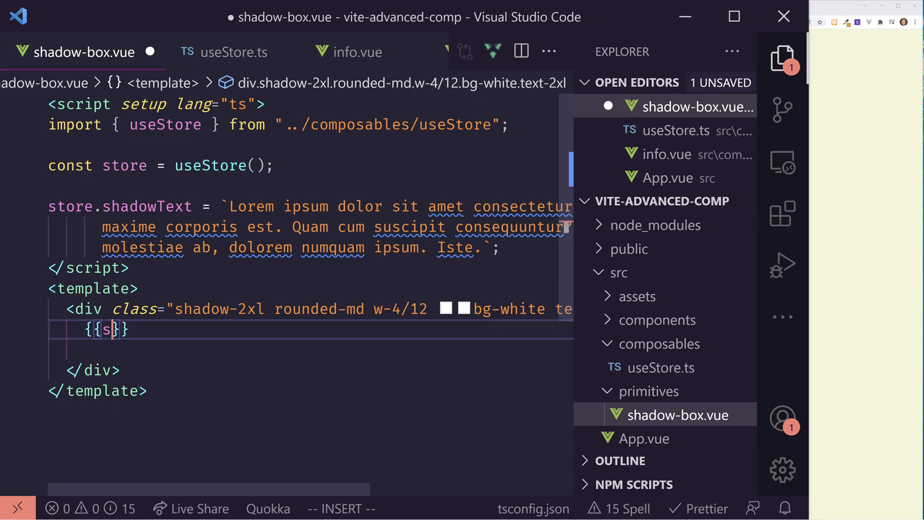
text(tore)
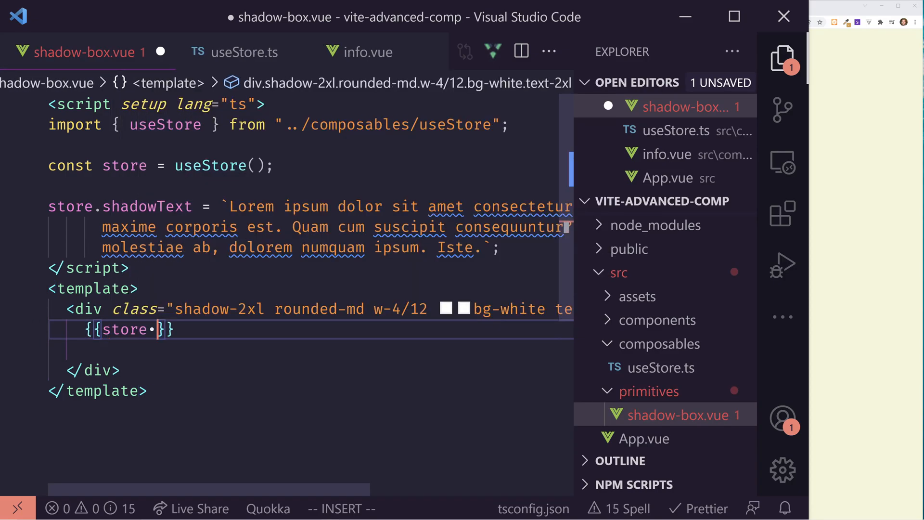
text(.shadowText)
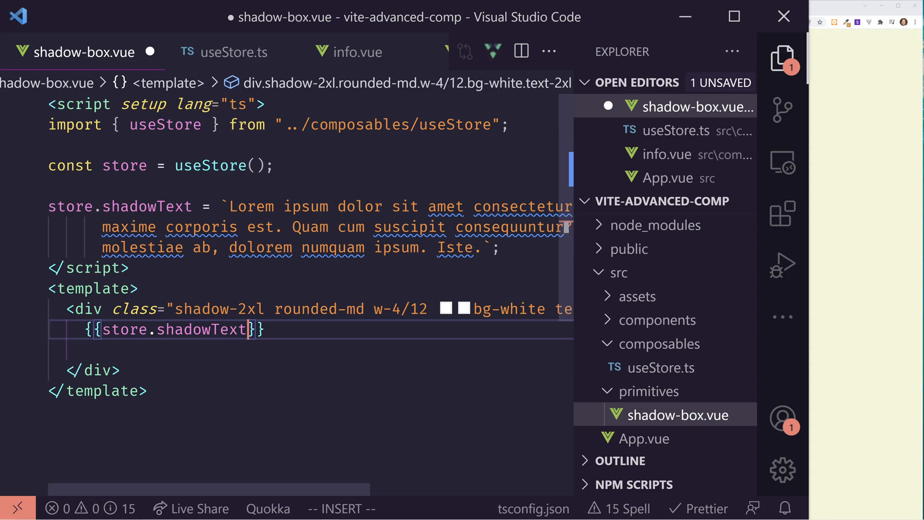
key(ctrl+s)
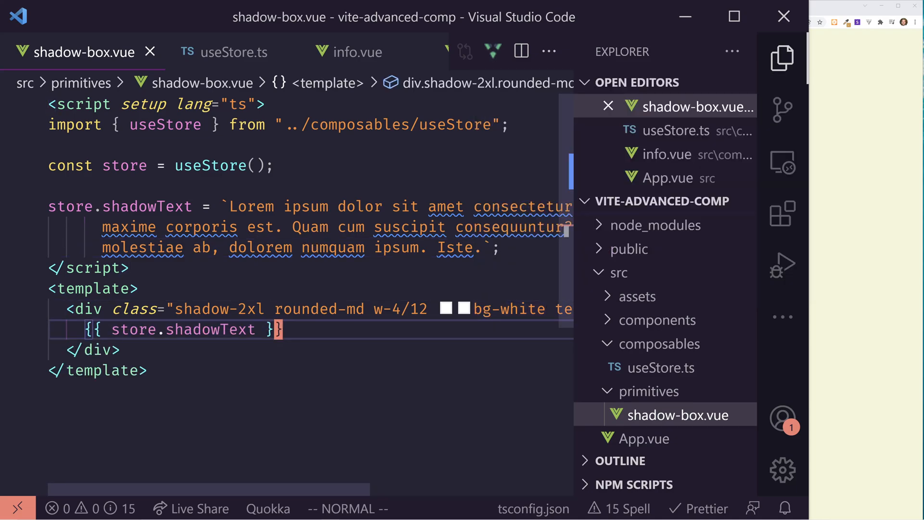
In App.vue import useStore, create the store, set store.shadowText = '123', and save
text(in)
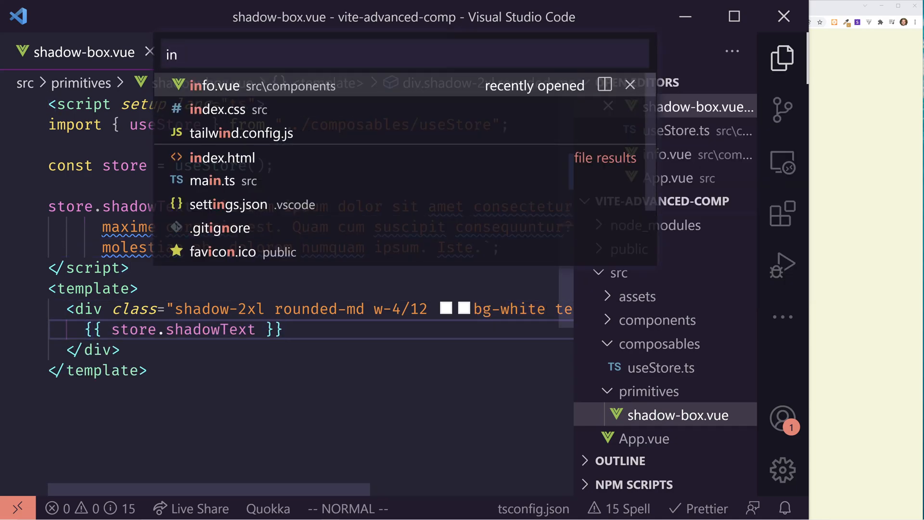
click(215, 86)
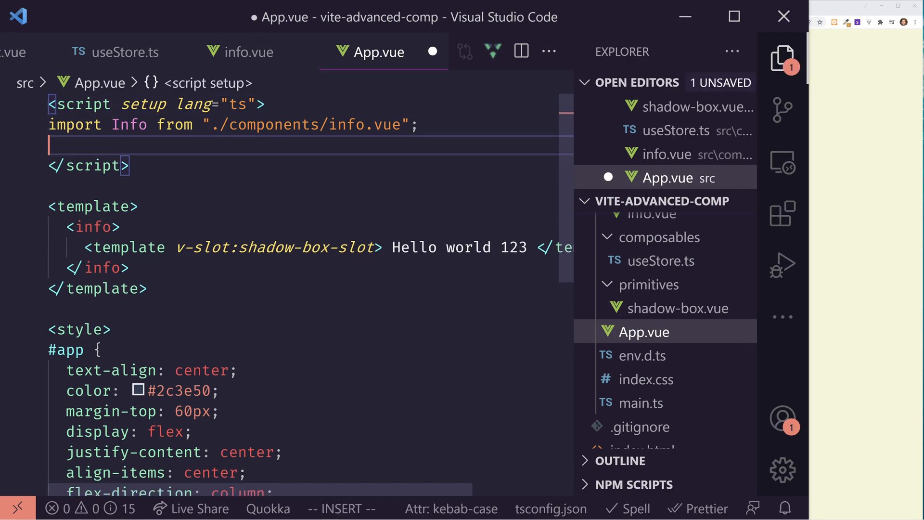
text(import)
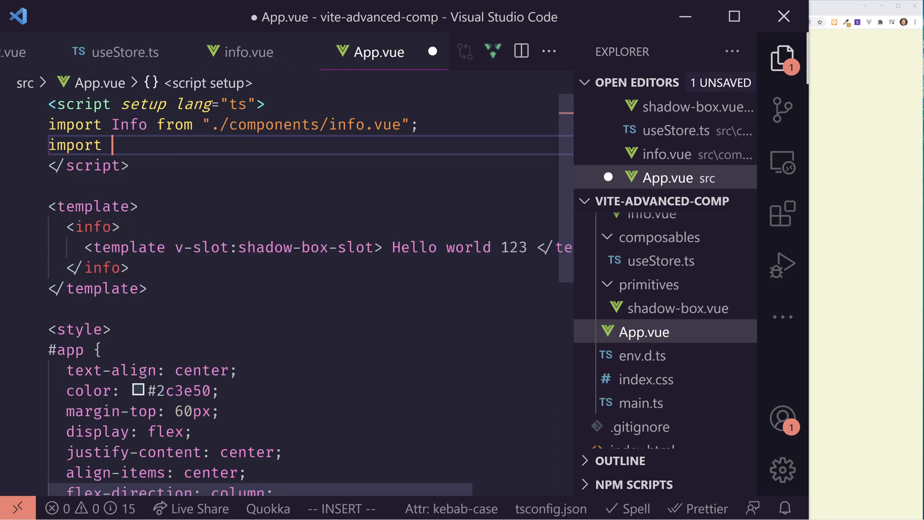
text({useStore} from "..)
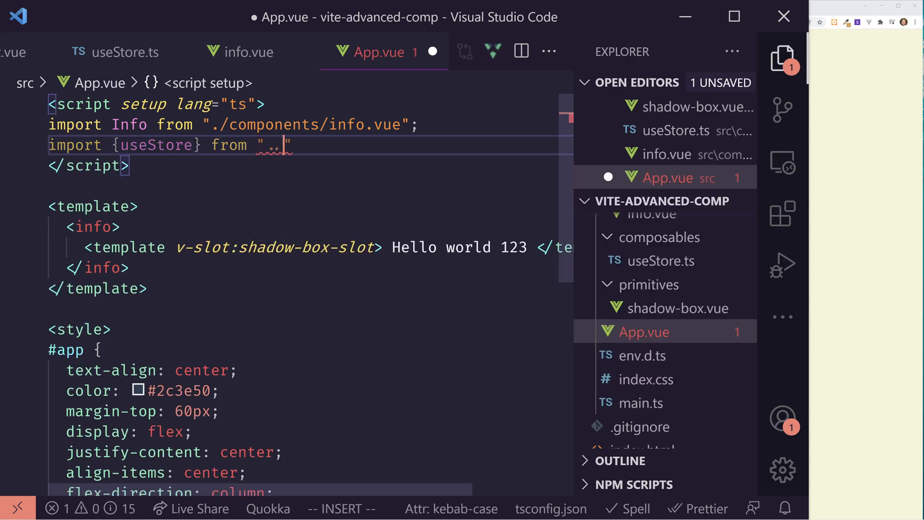
text(composables/useStore)
text(con)
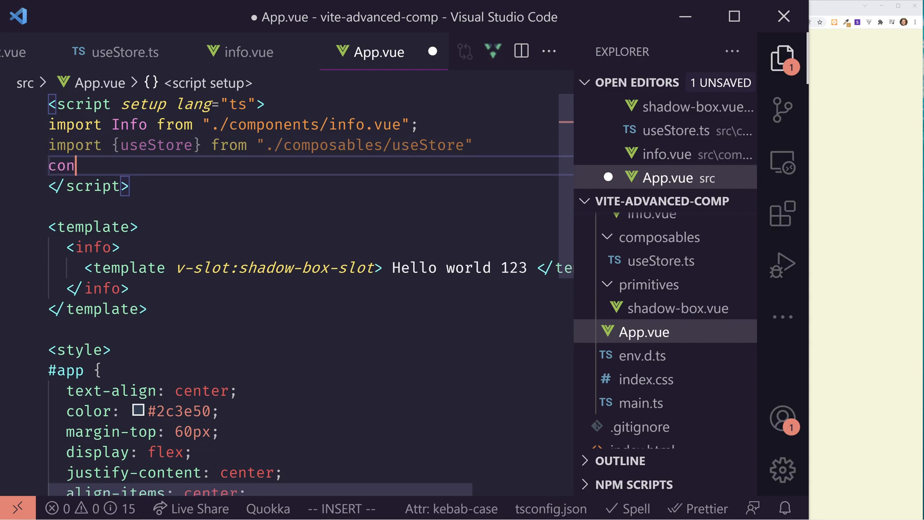
text(st store = useStore();)
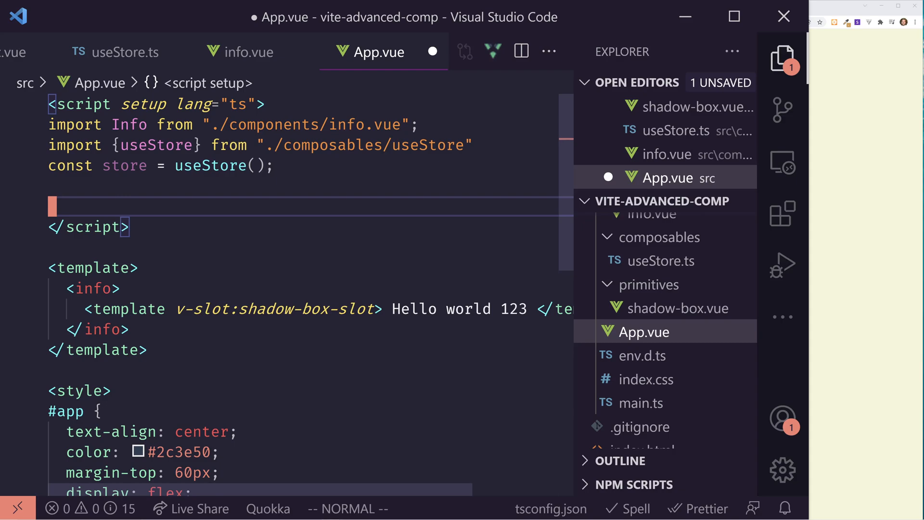
text(store.shadowText = '123)
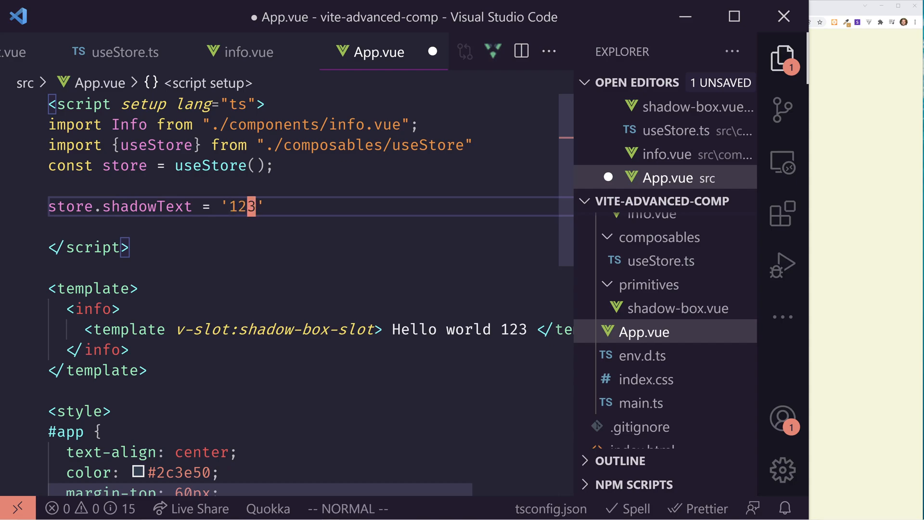
key(ctrl+s)
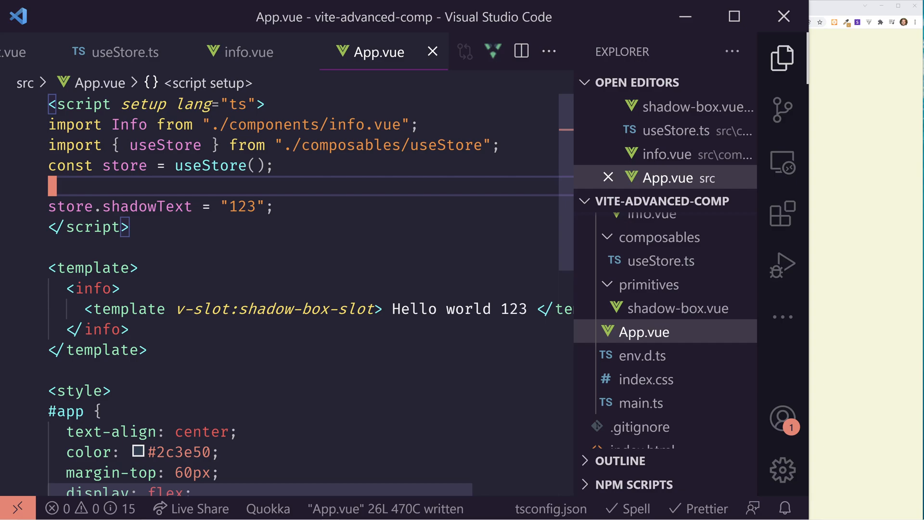
Import onMounted from vue and wrap the store.shadowText assignment in it, saved
text(import {useMounted} from ")
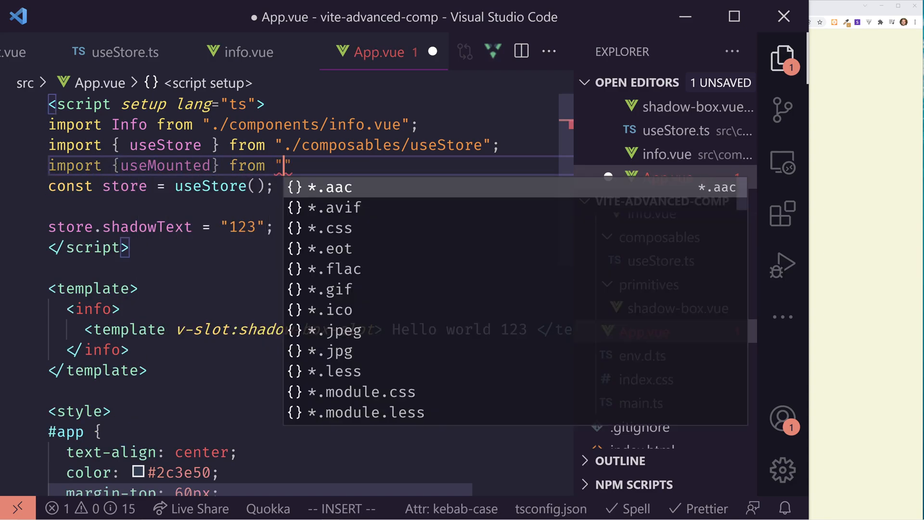
text(vue)
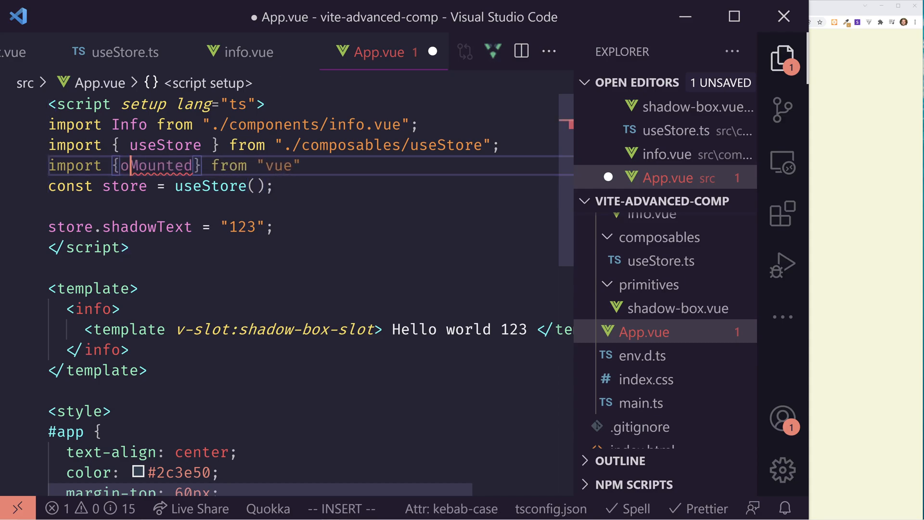
text(on)
click(344, 508)
text(:w)
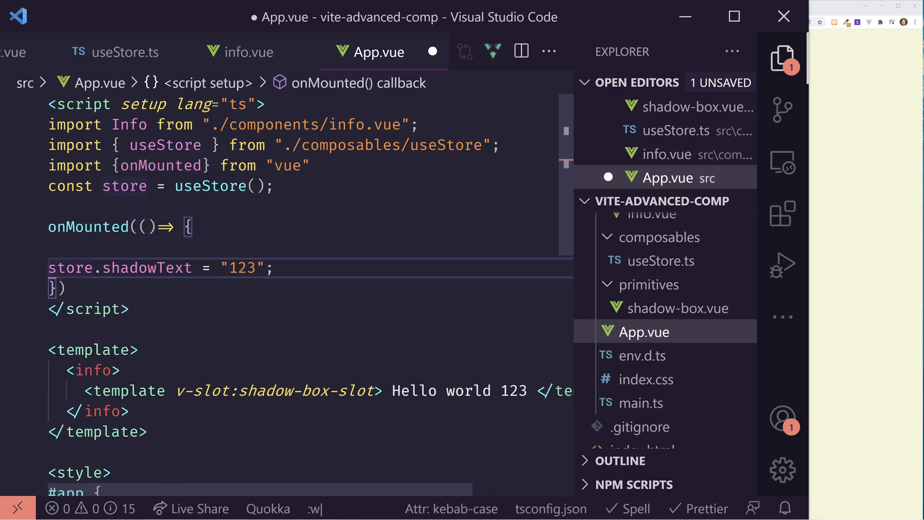
key(ctrl+s)
text(45)
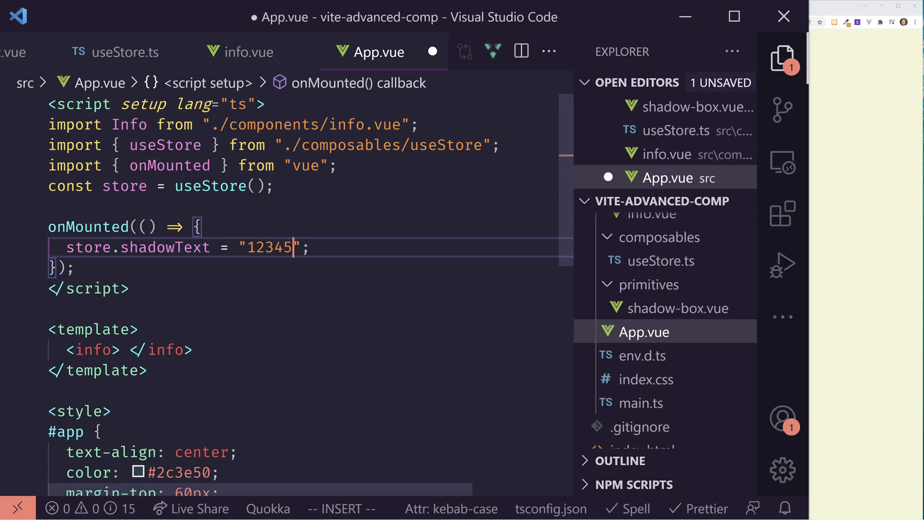
Change store.shadowText to "<div>test123</div>" in App.vue
key(ctrl+s)
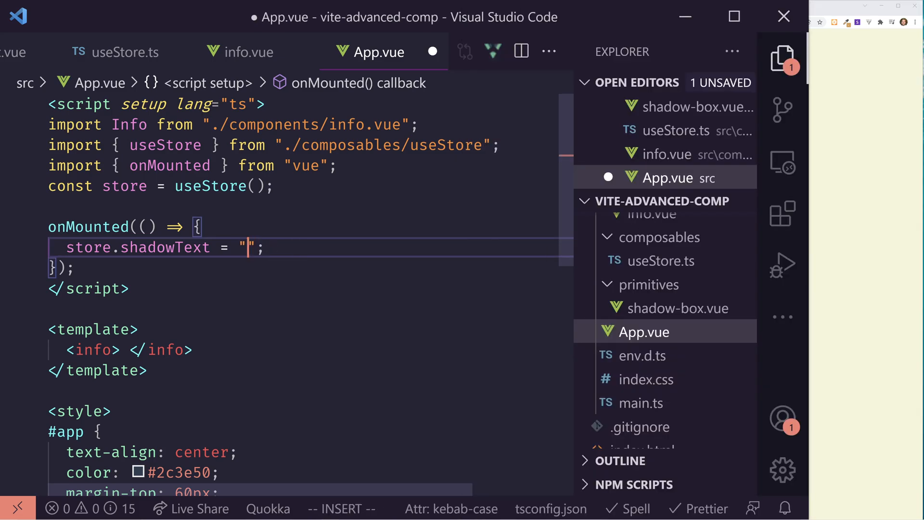
text(<div>test123</div>)
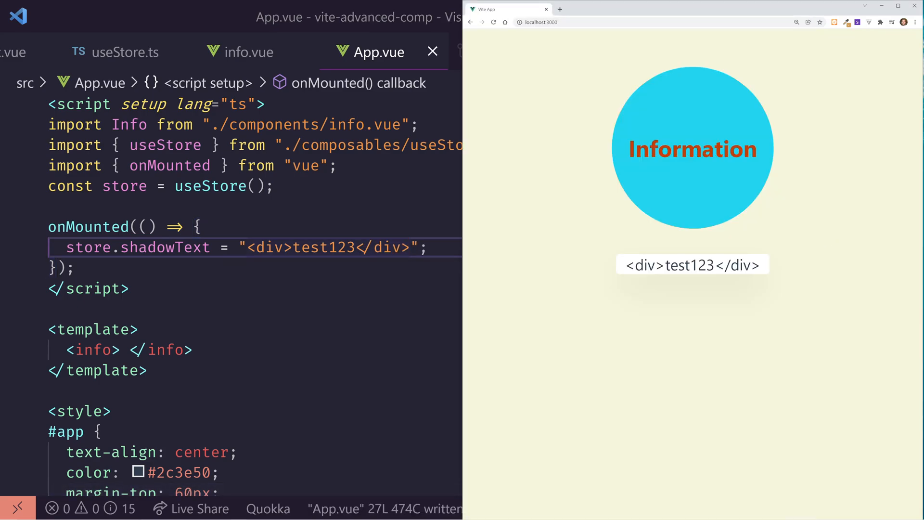
double_click(693, 264)
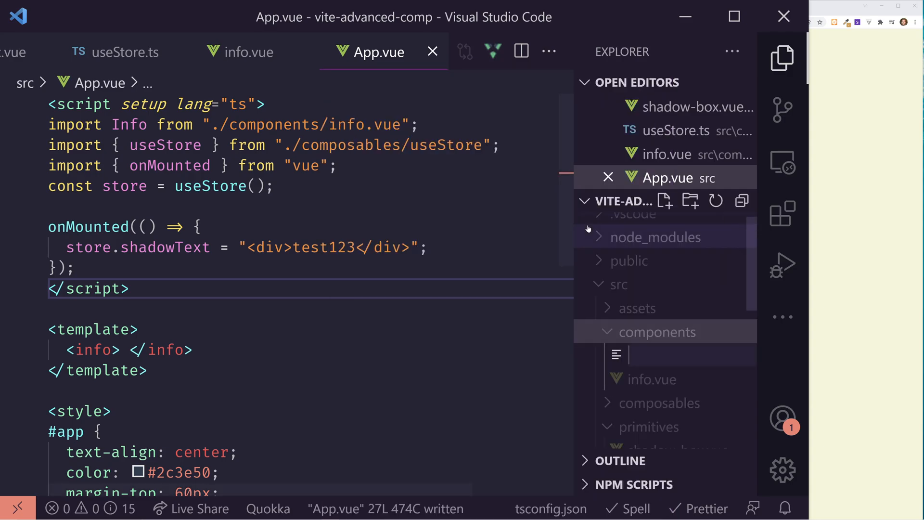
Create components/render-info.vue and start an exported defineComponent({ ... }) definition
text(render-info.vue)
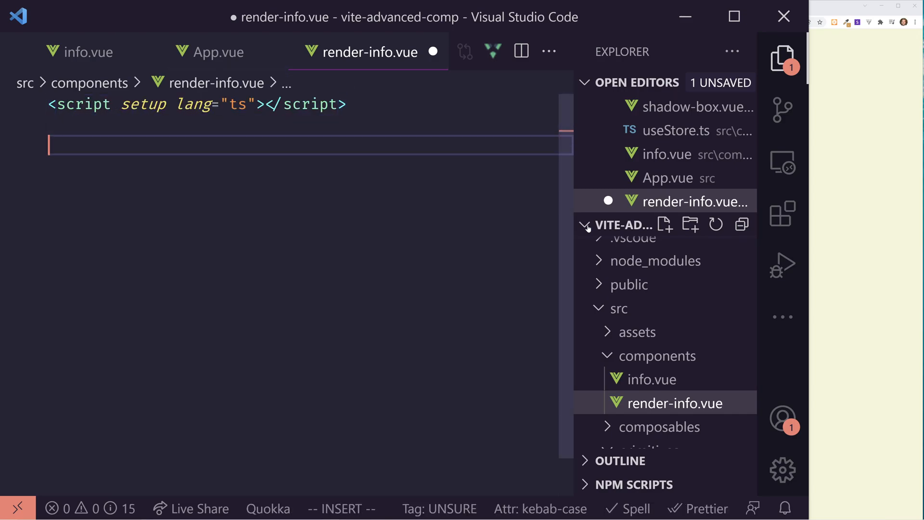
key(Escape)
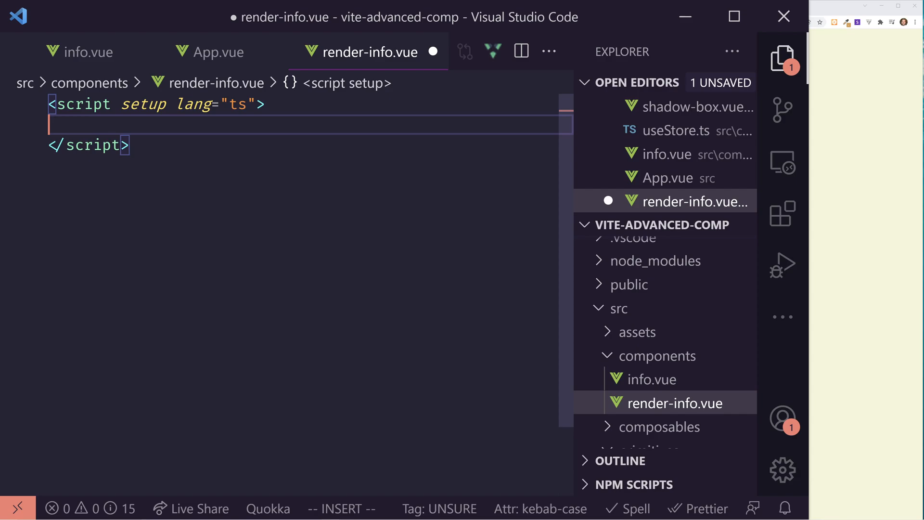
key(Escape)
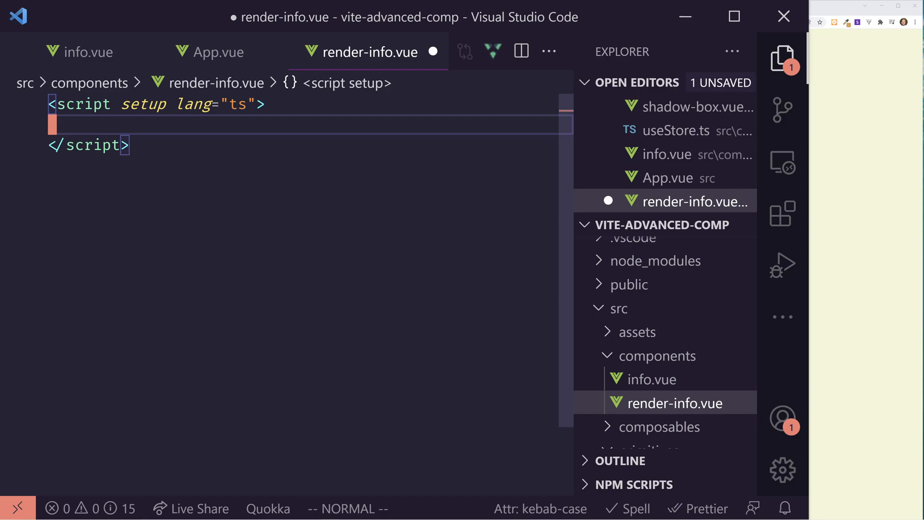
text(import)
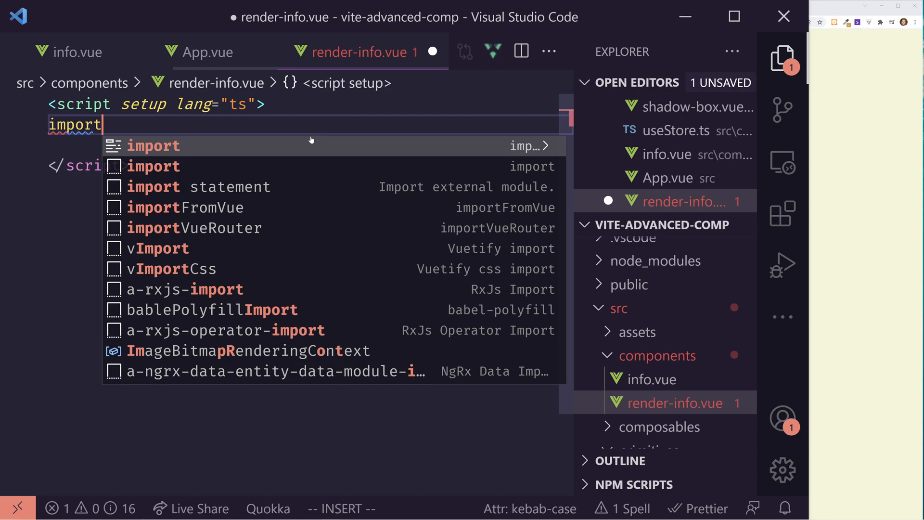
text({def)
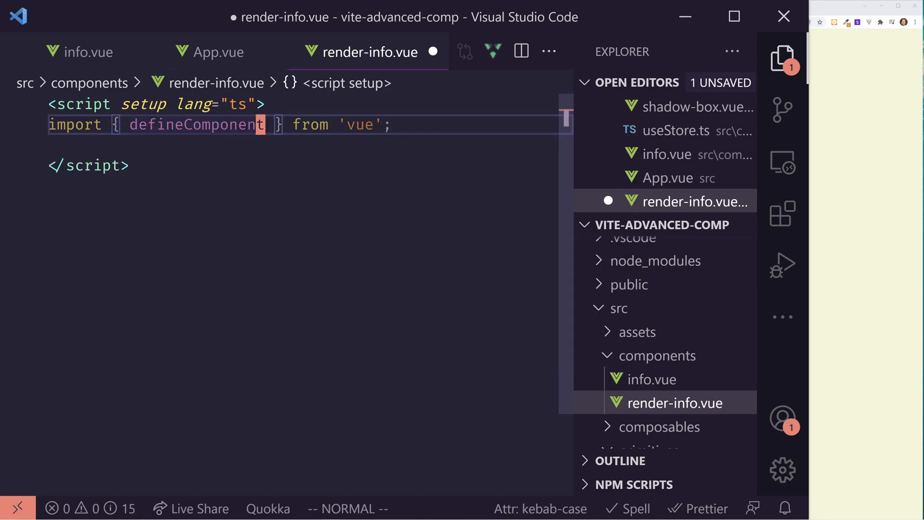
text(export ed)
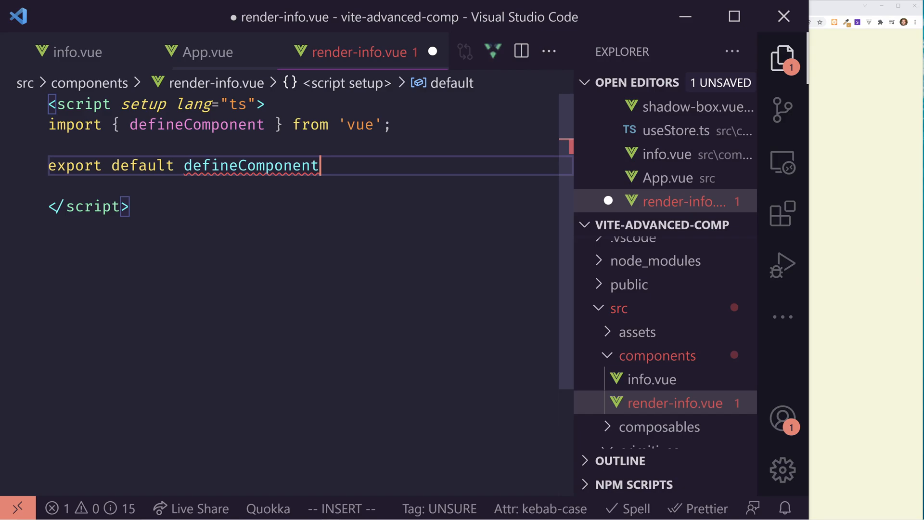
text(({)
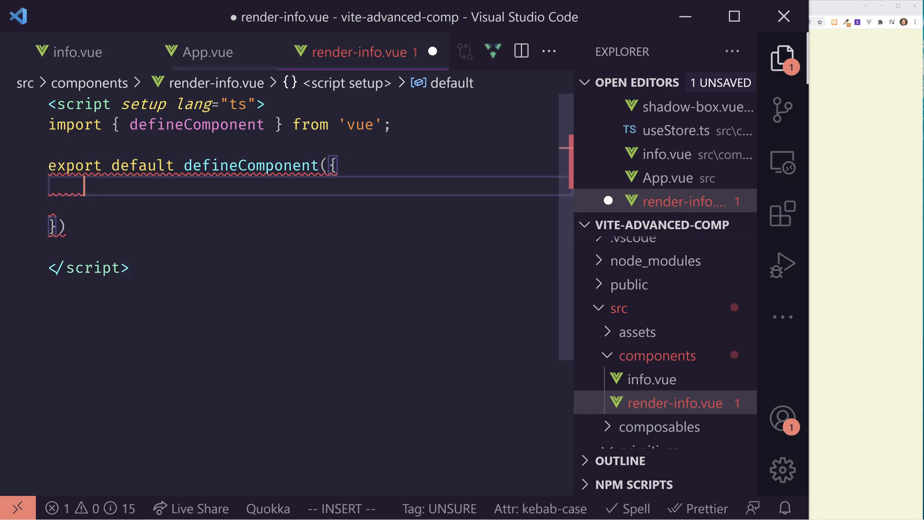
Remove the setup attribute and give props ['info'] with setup returning () => props.info, saved
key(Escape)
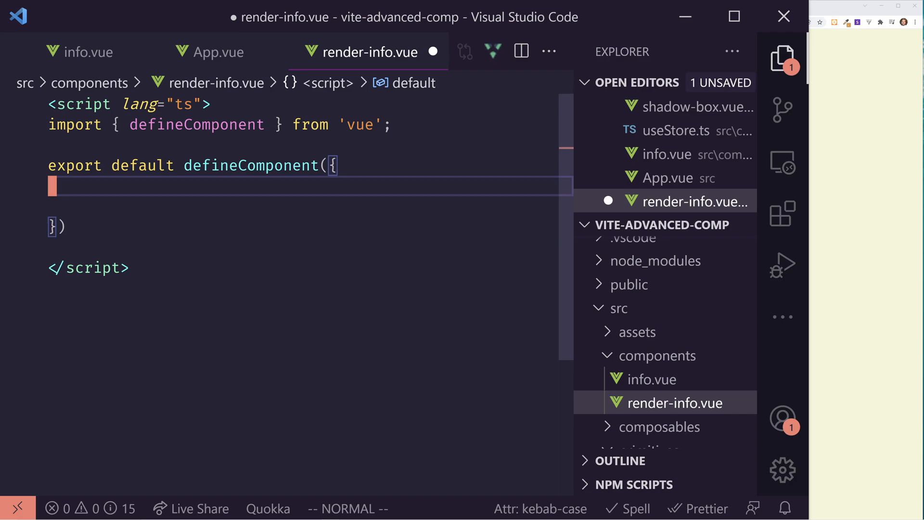
text(props: [])
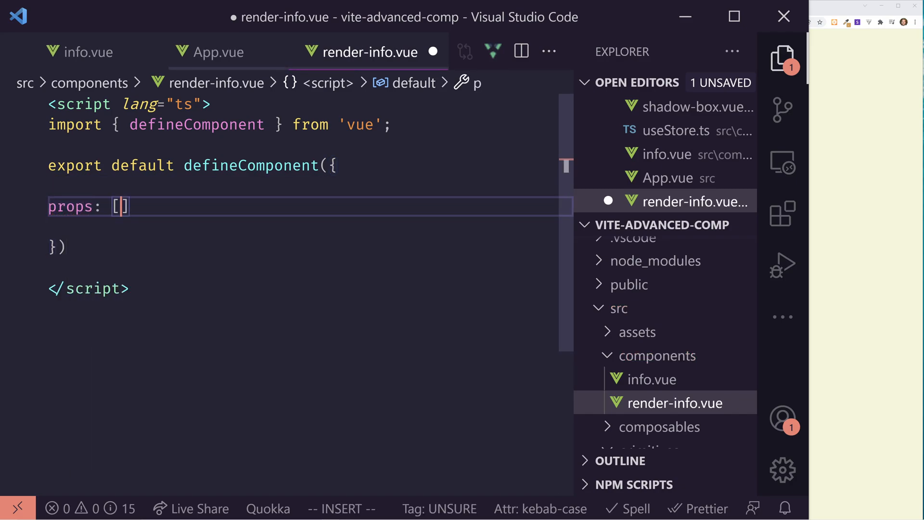
text('info')
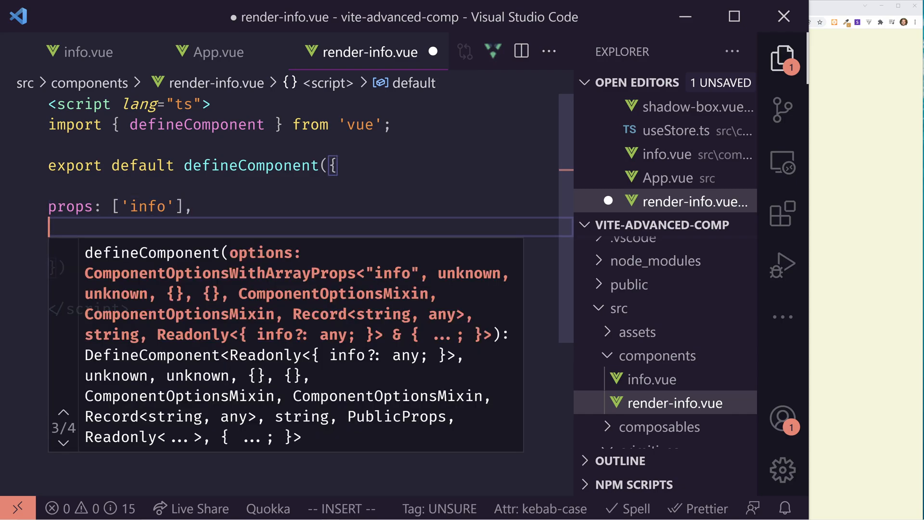
text(setup(props){)
text(return ()
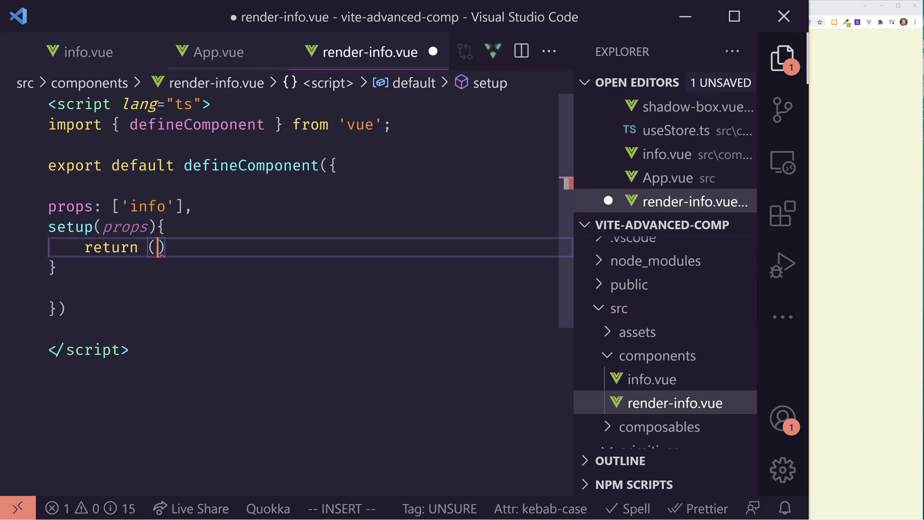
text(=>)
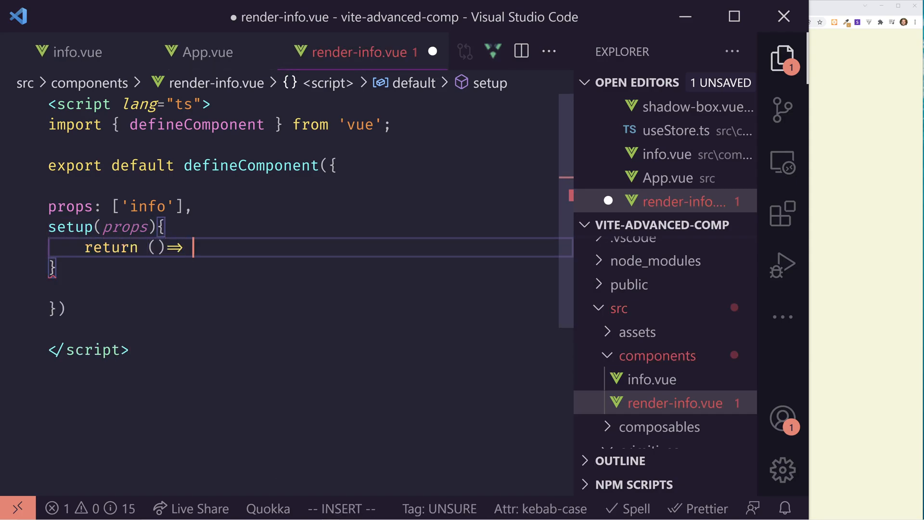
text(props.info)
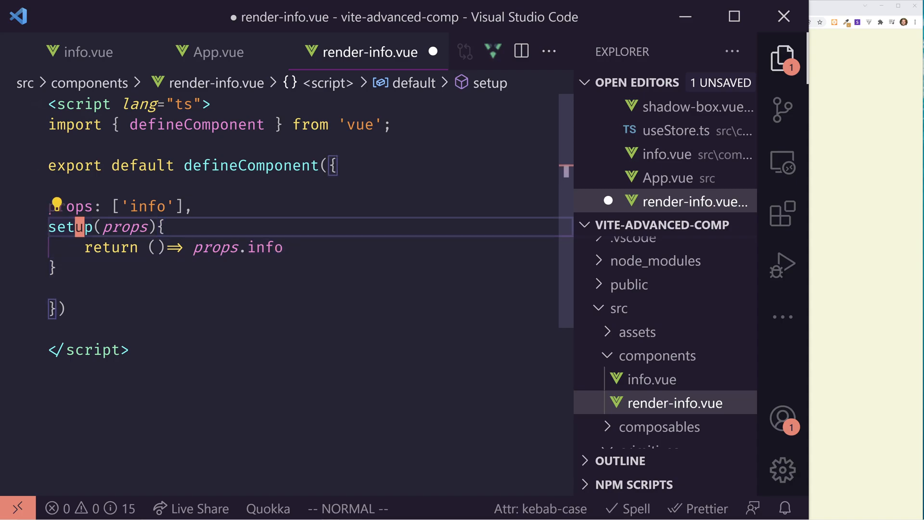
key(ctrl+s)
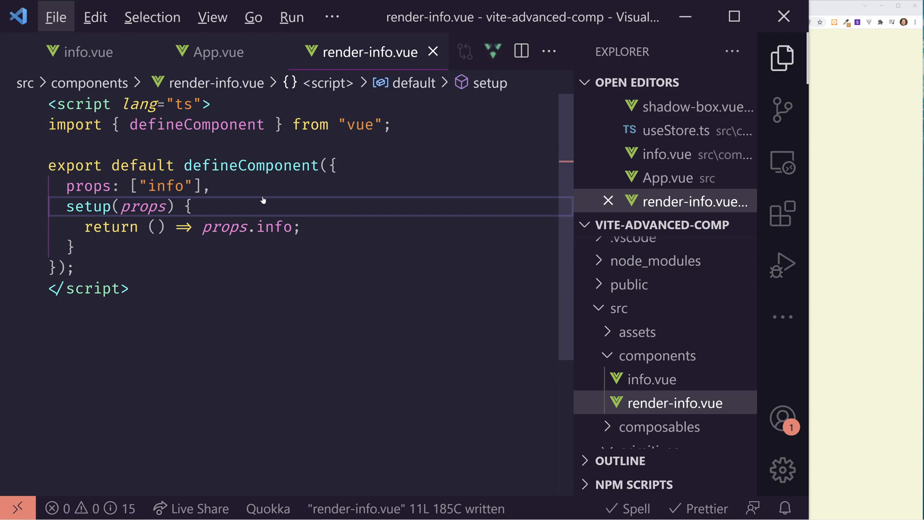
In shadow-box.vue, import RenderInfo from "../render-info"
text(shad)
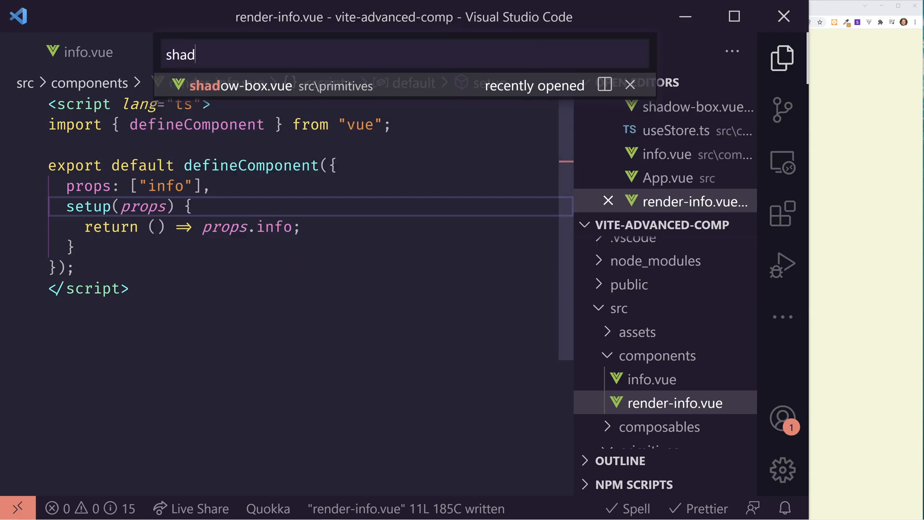
click(230, 86)
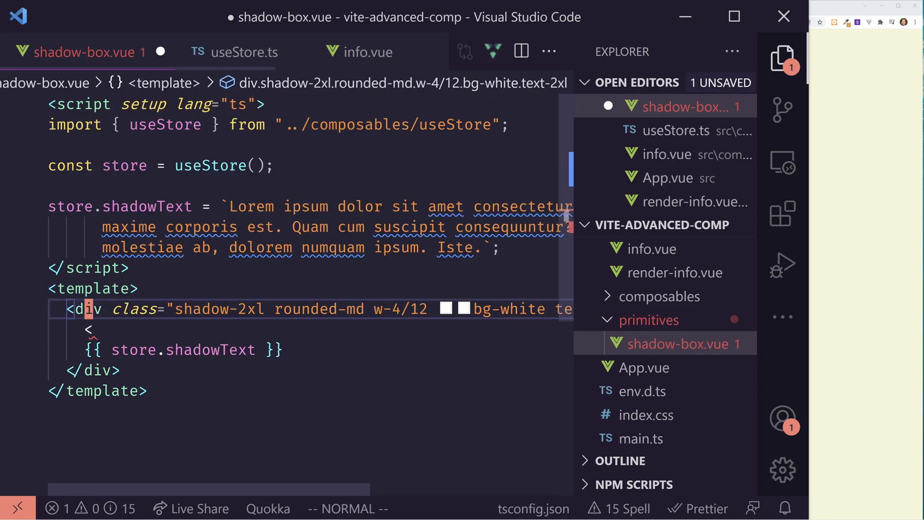
text(kmipo)
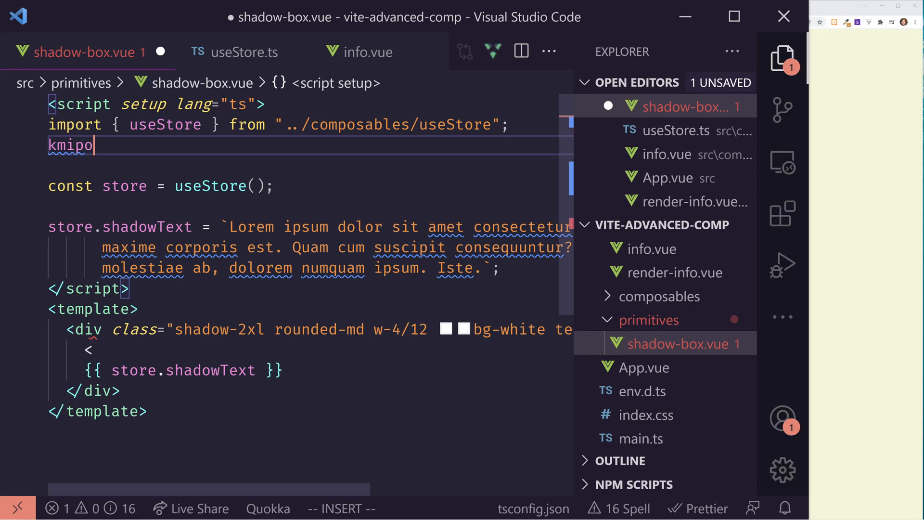
text(import)
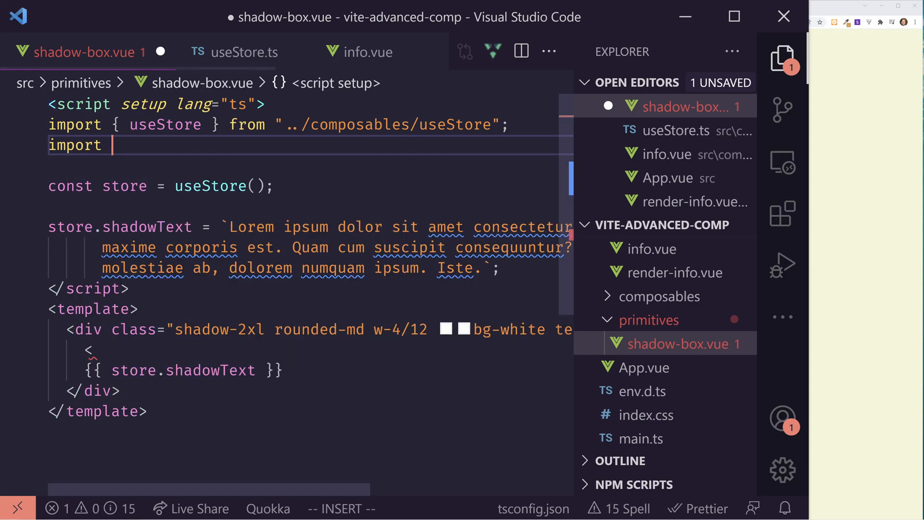
text(R)
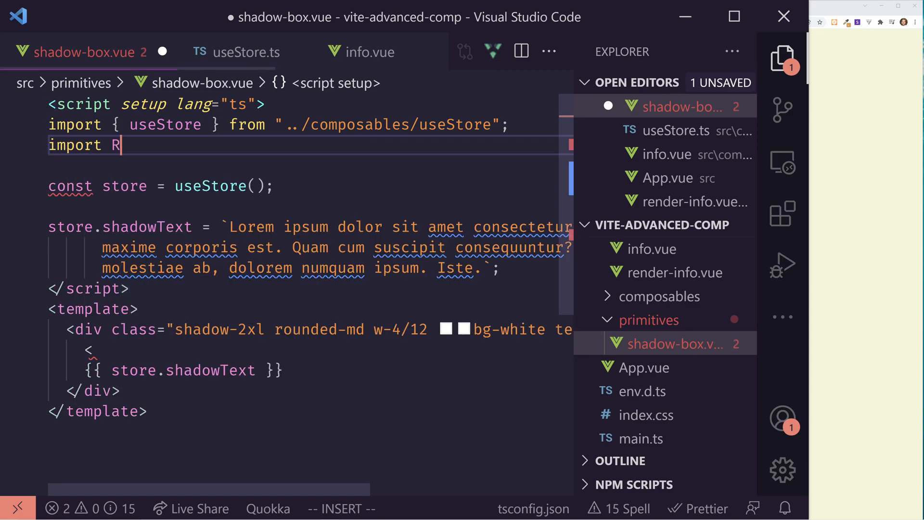
text(enderInfo from)
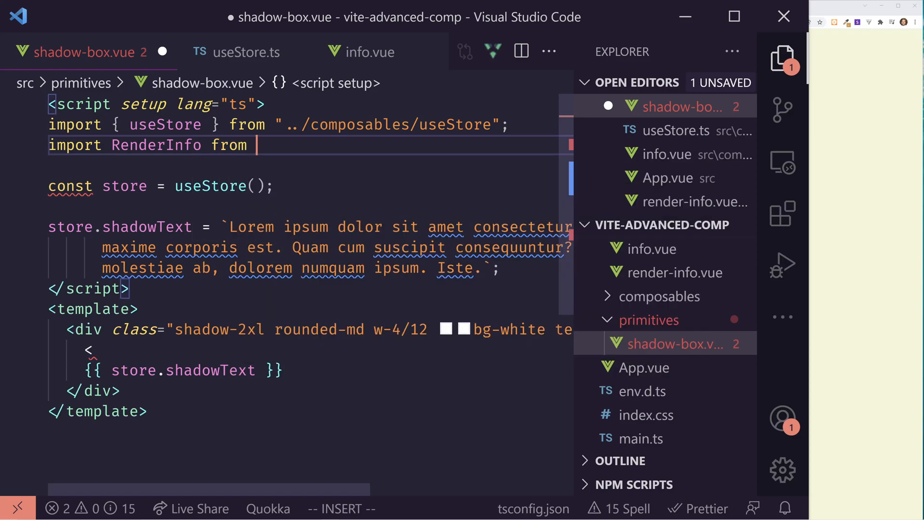
text("../components/render-info.vue)
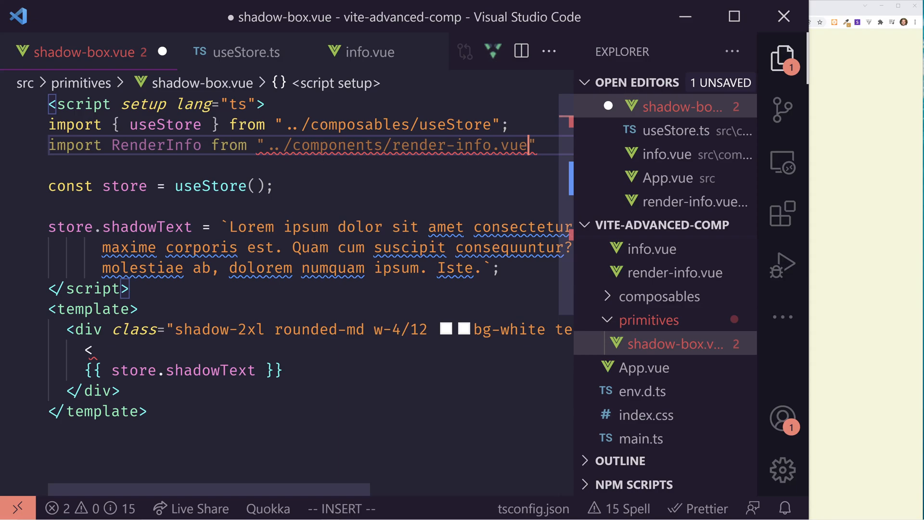
text(re)
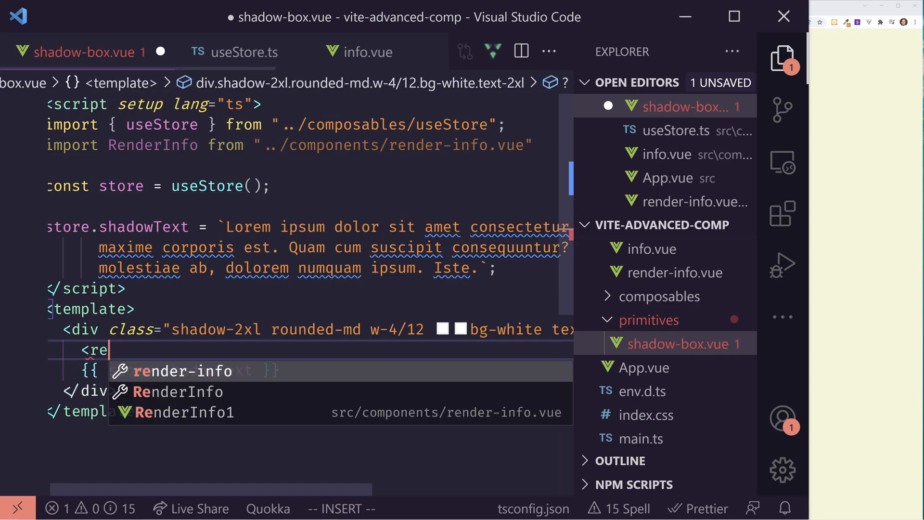
text(nder-info i/>)
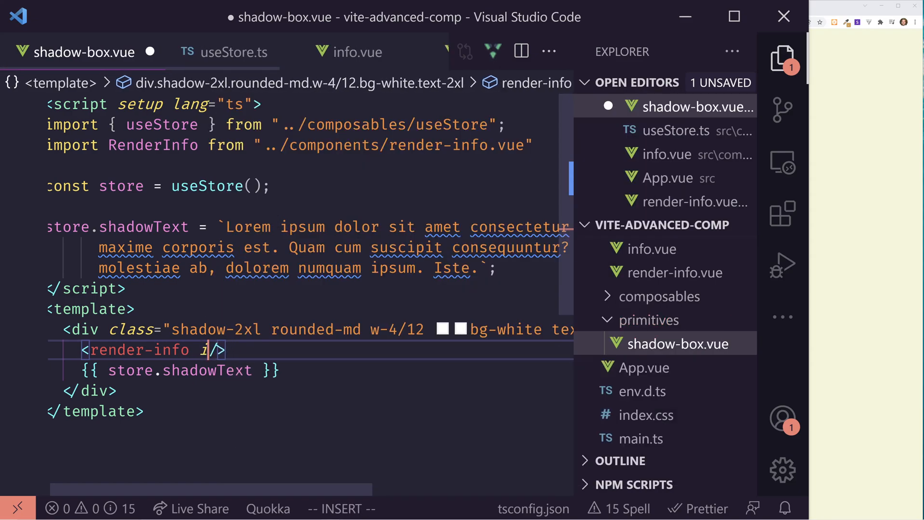
Add :info="store.shadowText" to <render-info /> and save shadow-box.vue
text(:info)
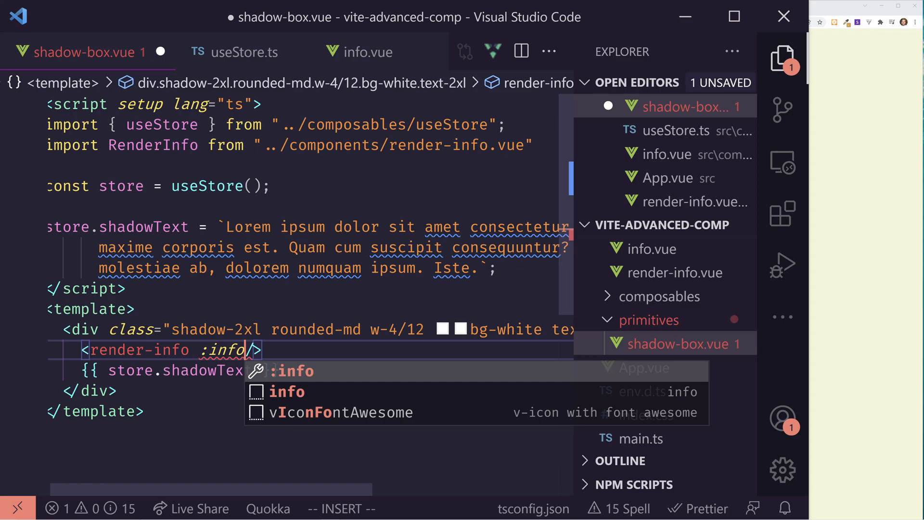
text(="store.s)
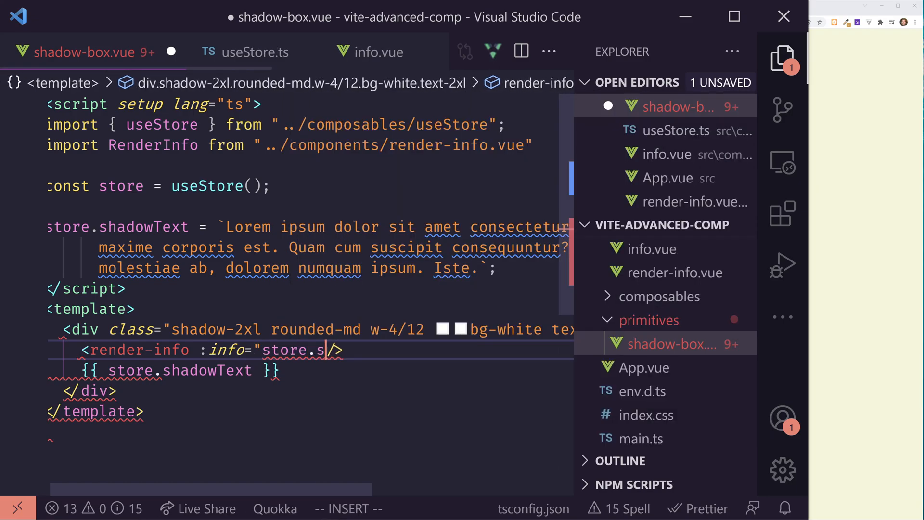
key(ctrl+s)
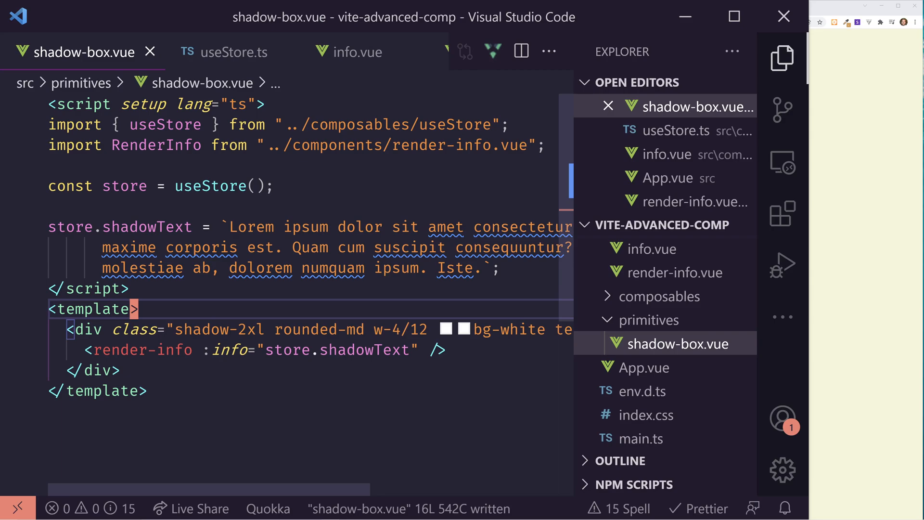
text(app)
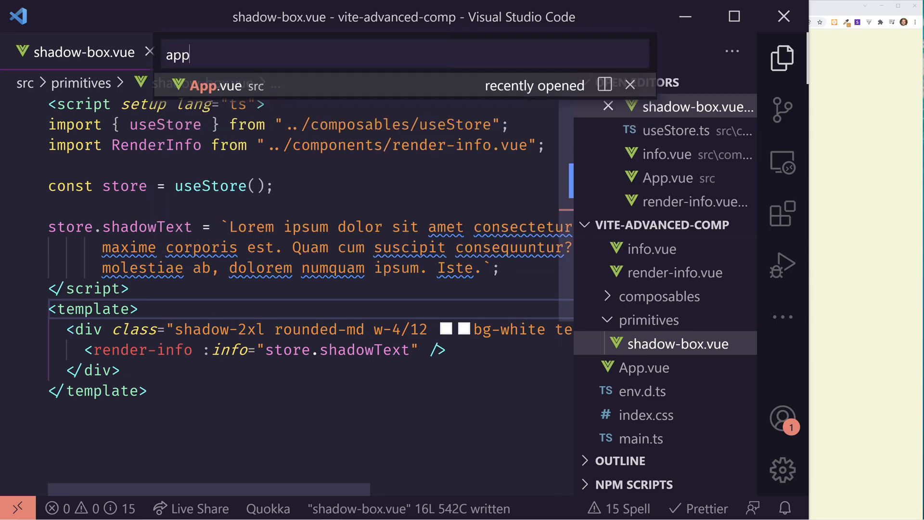
In App.vue, add h to the vue import and set shadowText to h("div", 123), then save
click(222, 86)
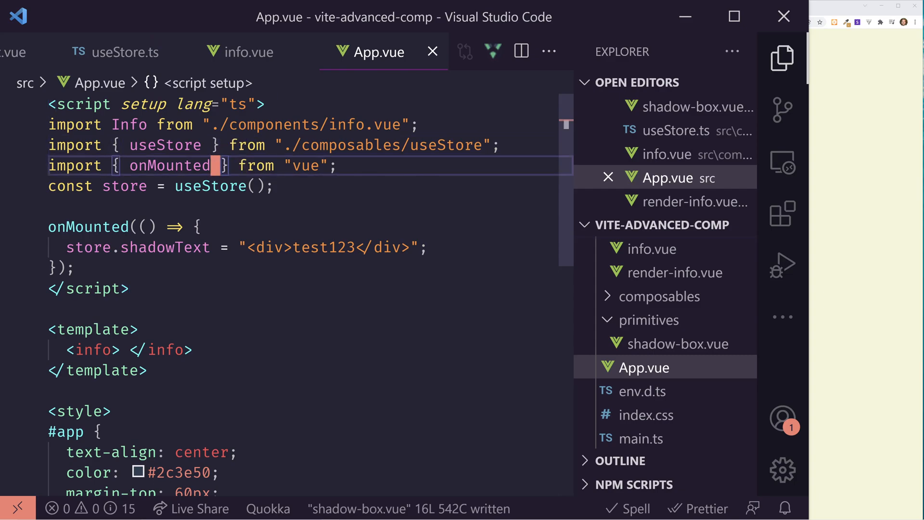
text(, h)
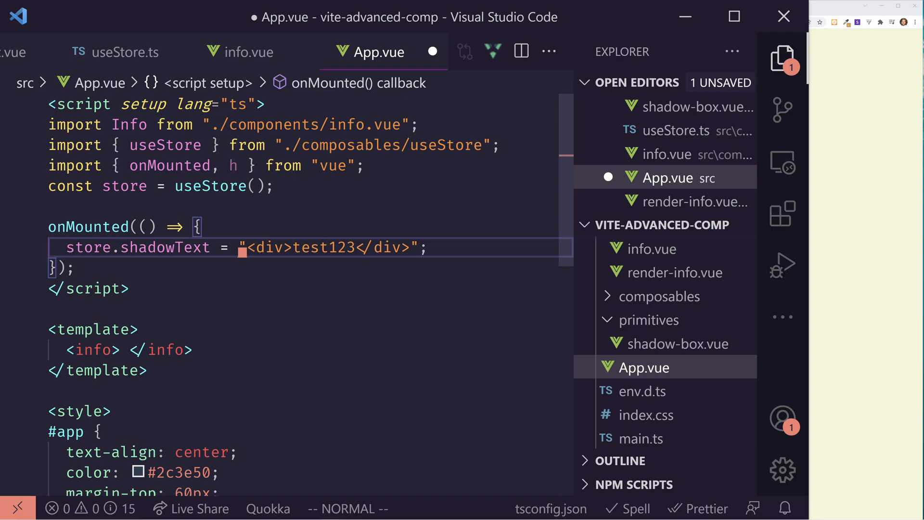
text(h())
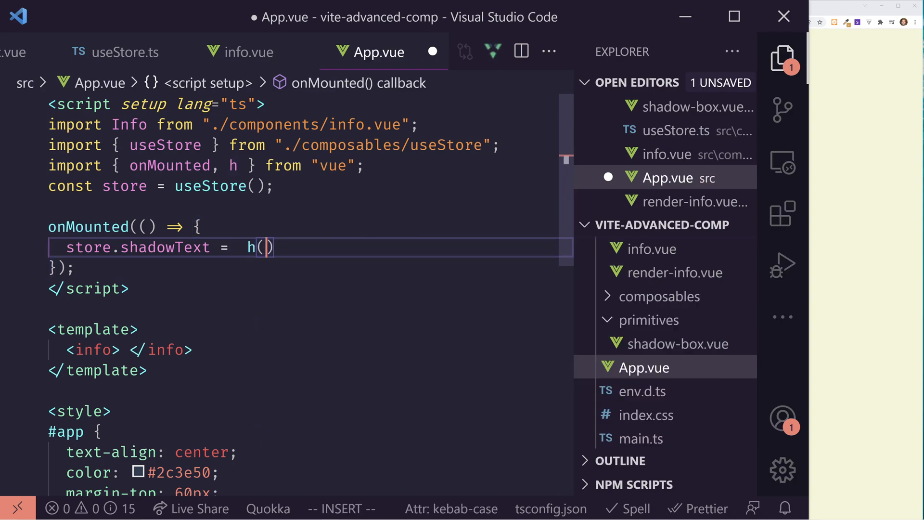
text("div", 123)
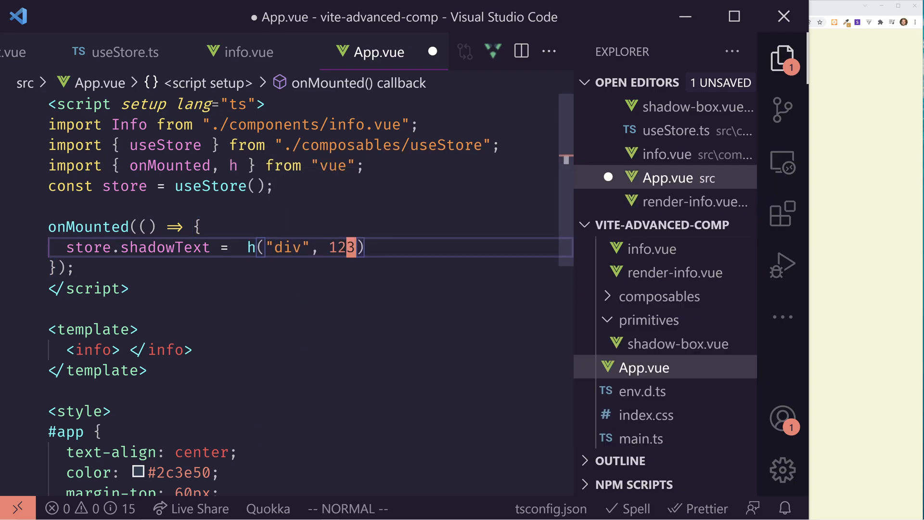
key(ctrl+s)
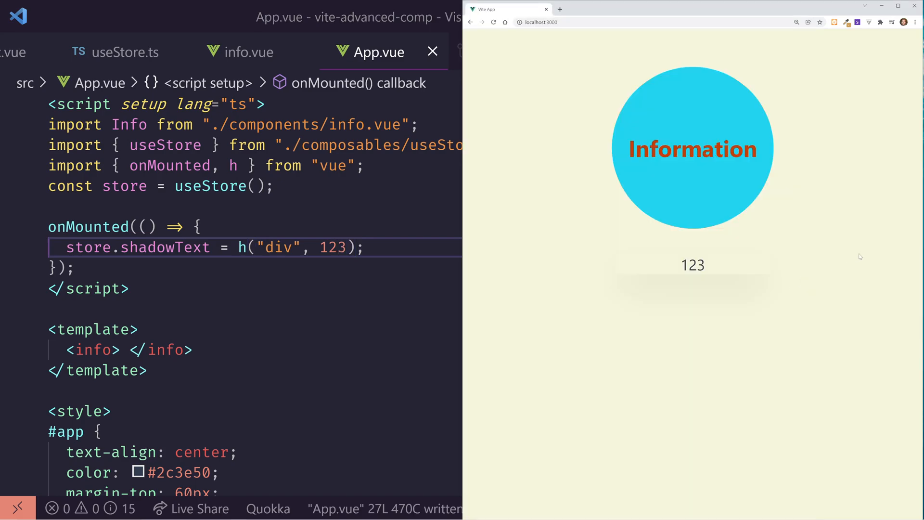
mouse_move(664, 278)
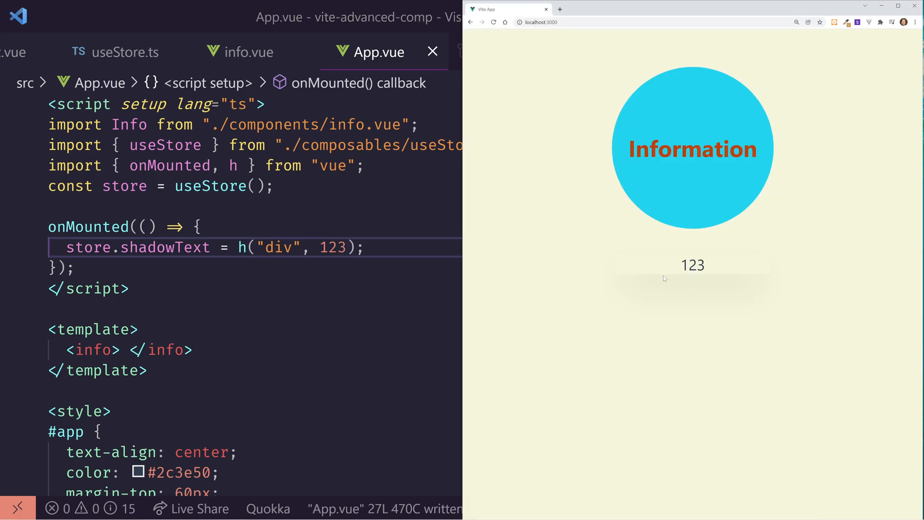
mouse_move(748, 275)
text(sha)
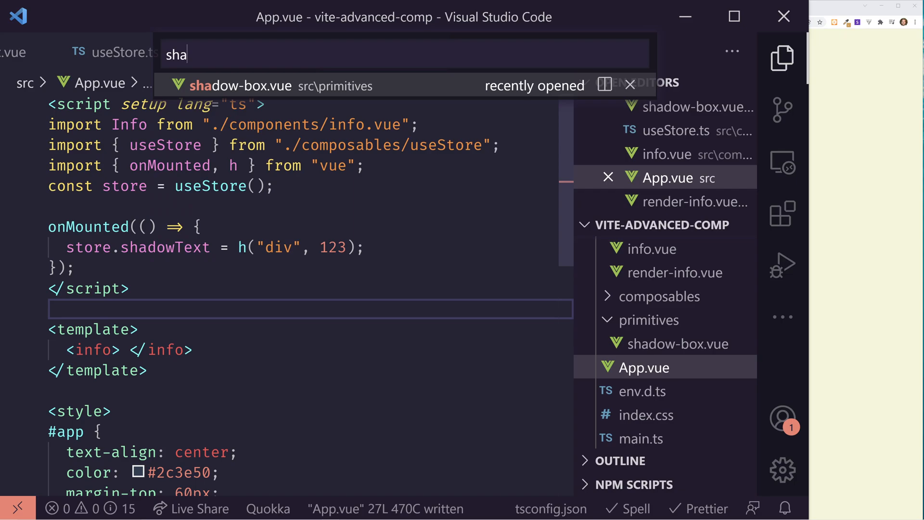
Remove the 123 child from h("div", 123), leaving a nested h() call as the second argument
click(241, 85)
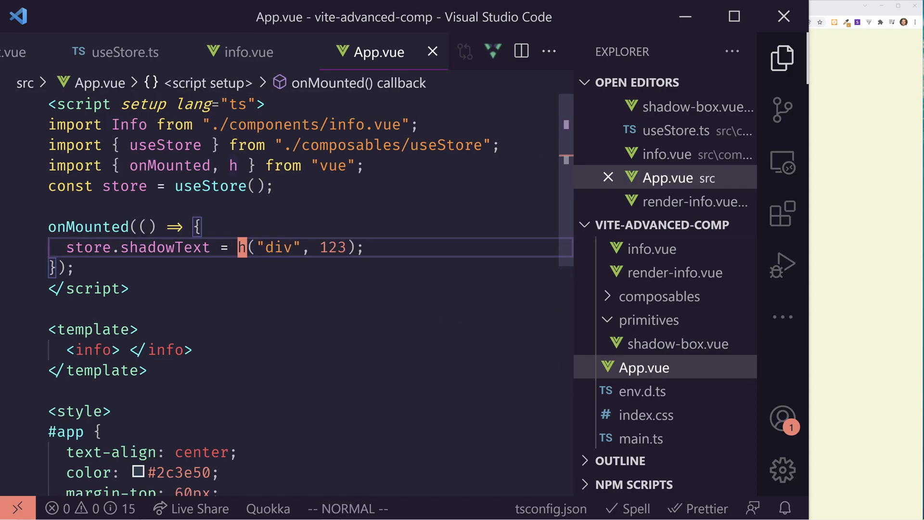
mouse_move(240, 247)
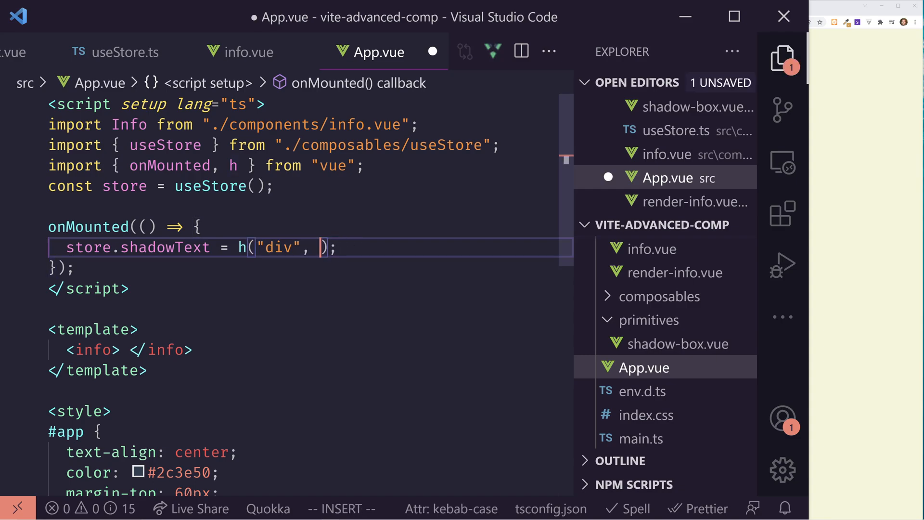
text(h()
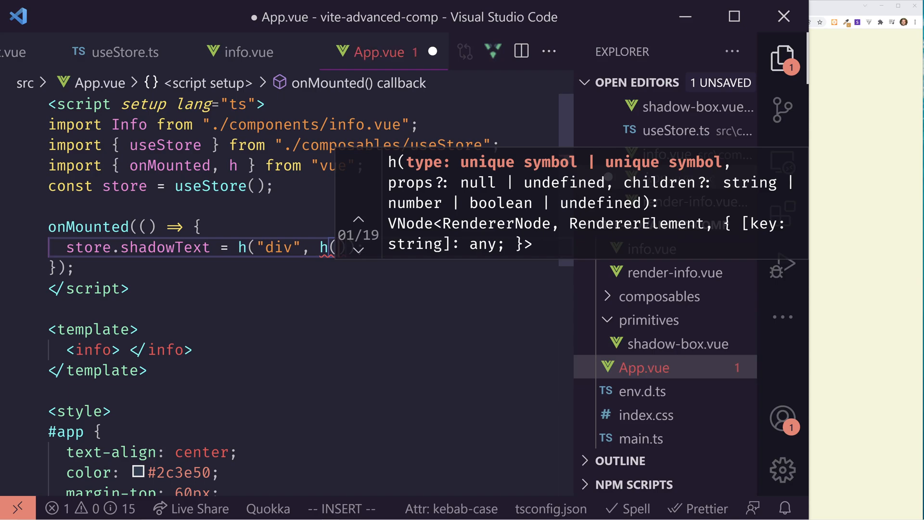
key(Escape)
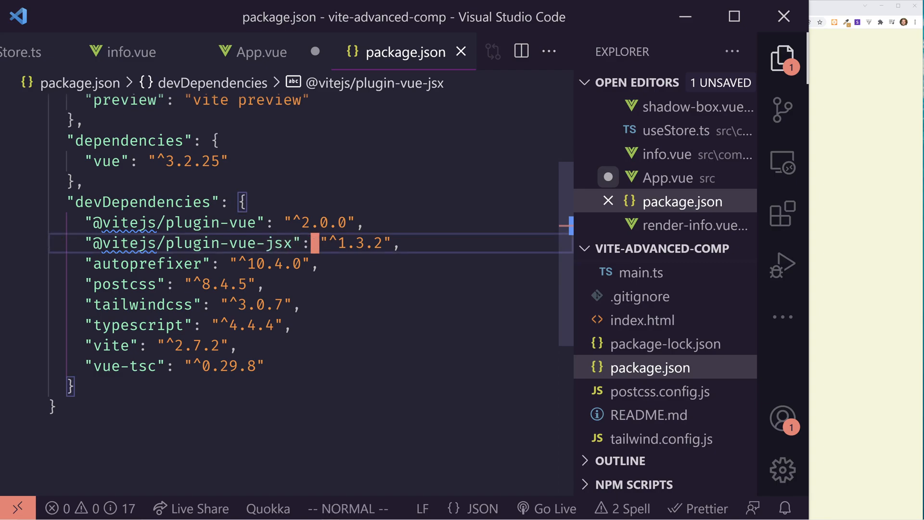
Confirm vite.config.ts lists vueJsx() among its plugins, then return to App.vue
key(ctrl+p)
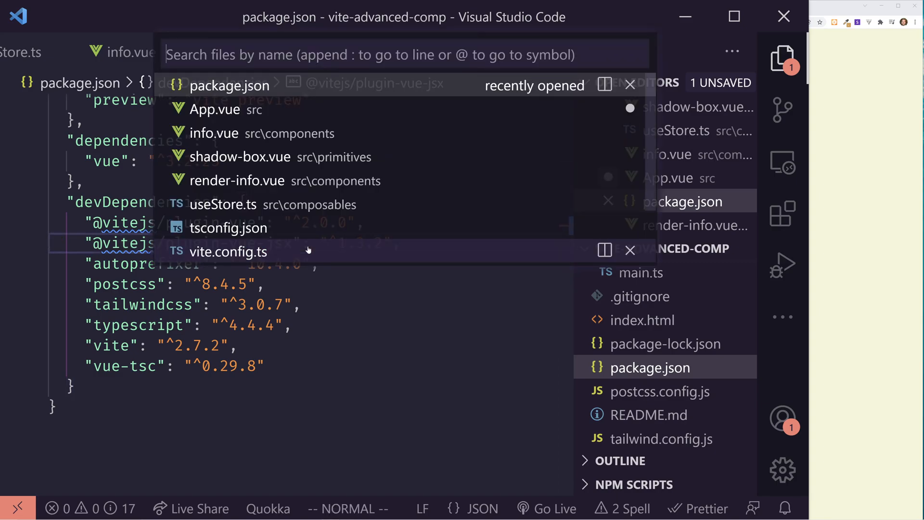
click(228, 252)
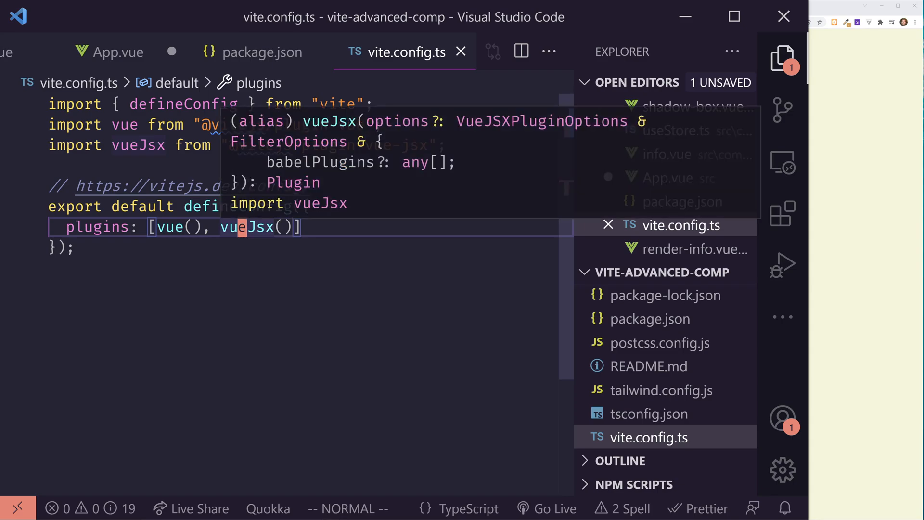
key(ctrl+p)
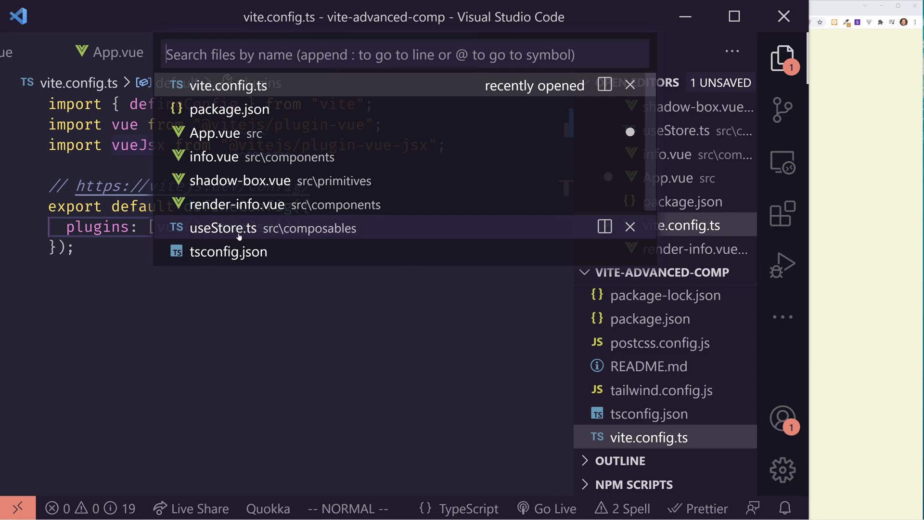
click(224, 133)
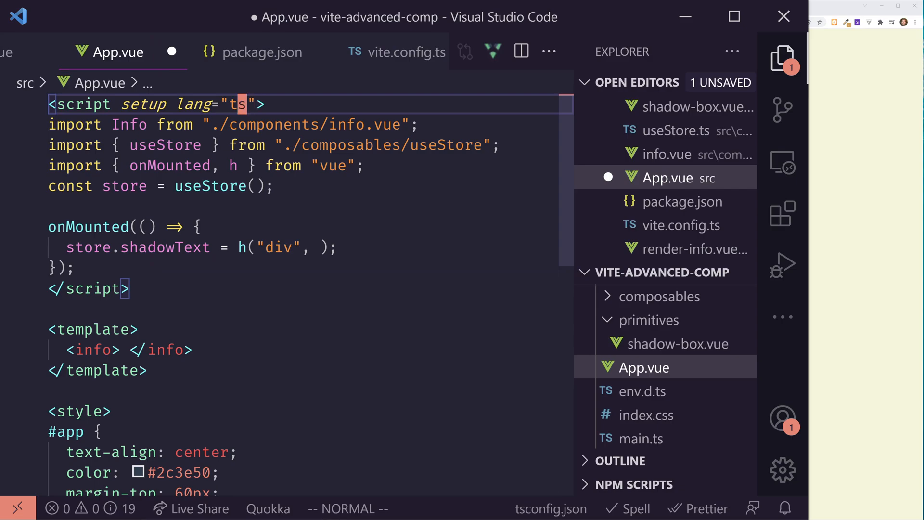
Make App.vue's script lang="tsx", set shadowText to <div>Hello World</div>, save, and select the rendered text
text(x)
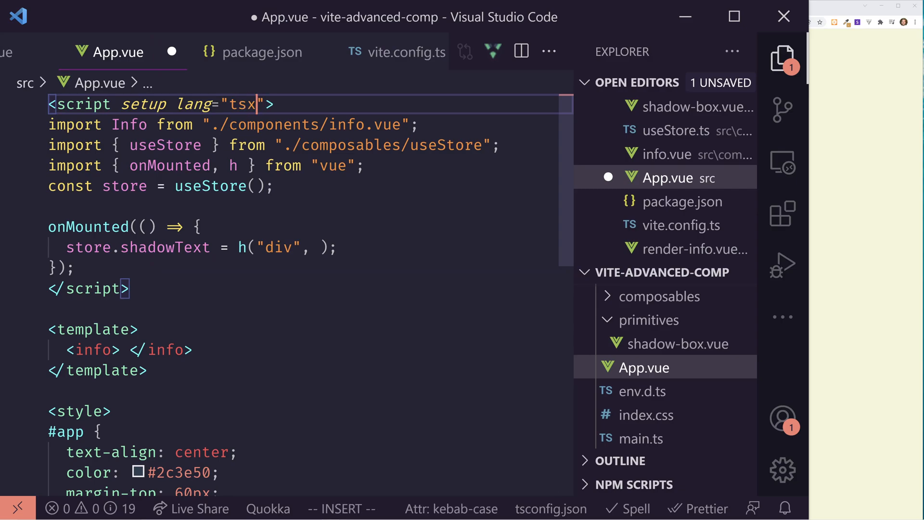
key(Escape)
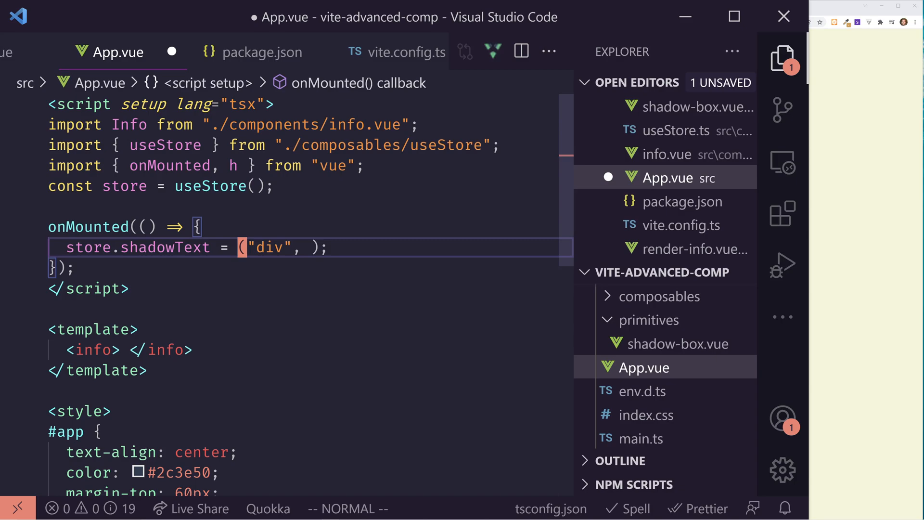
text(<di)
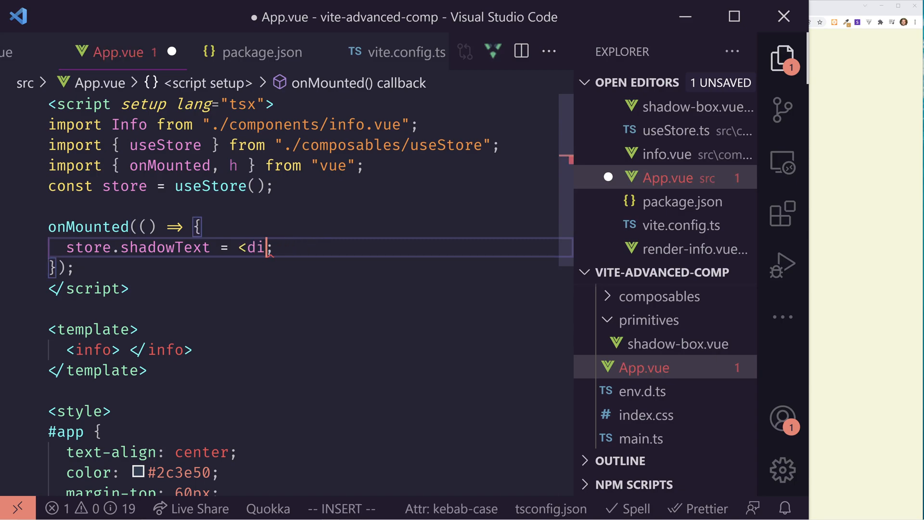
text(v>)
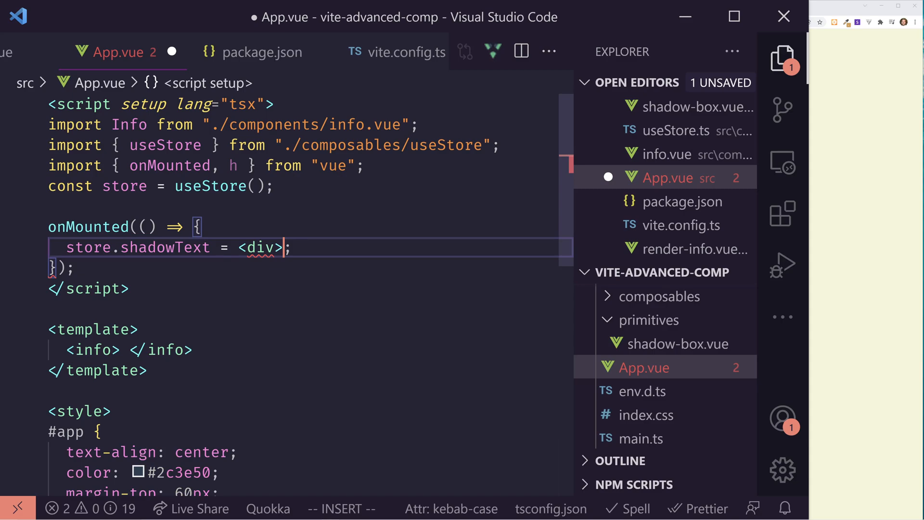
text(Hello World</)
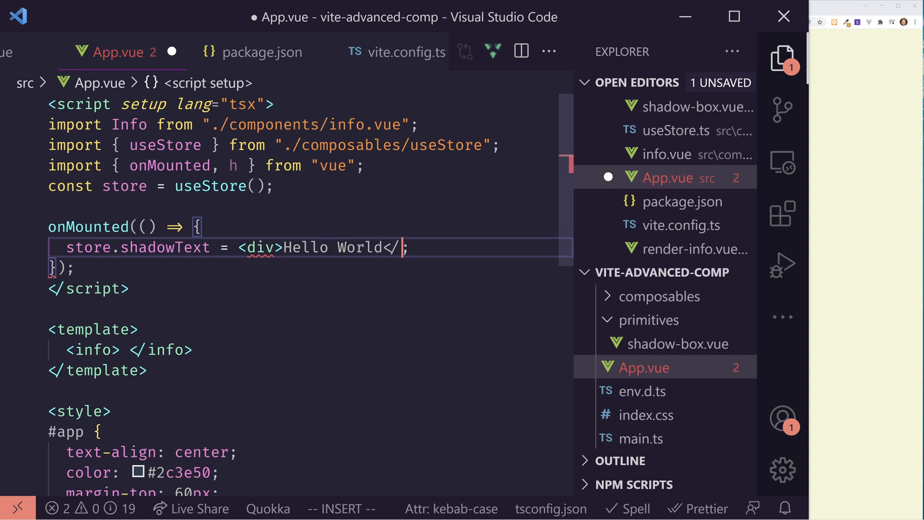
key(ctrl+s)
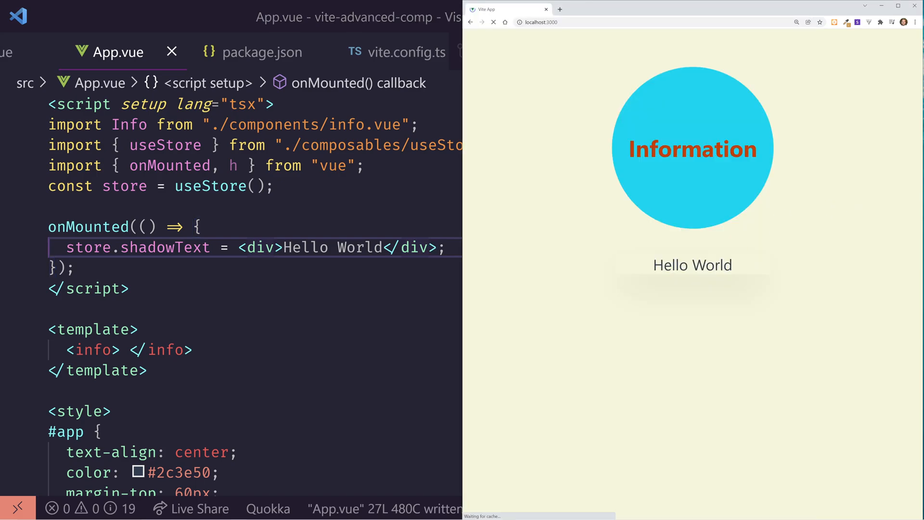
double_click(693, 264)
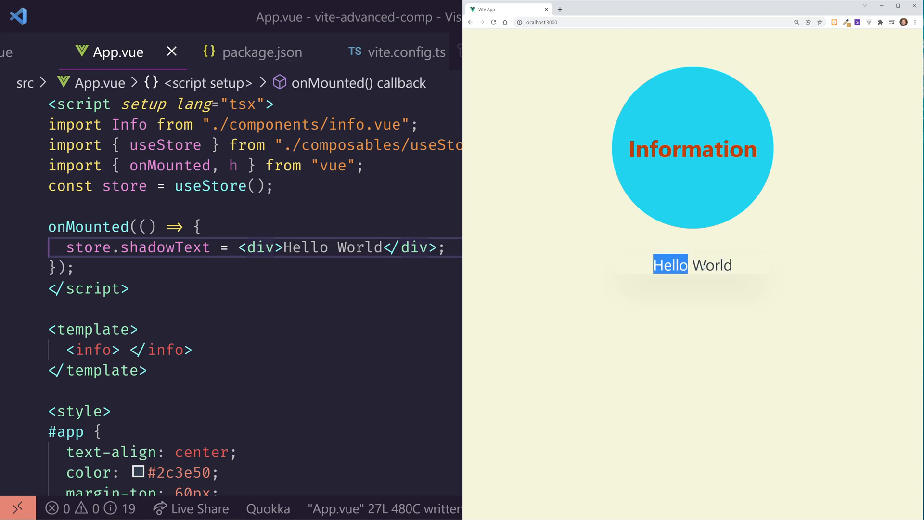
drag(669, 265, 732, 265)
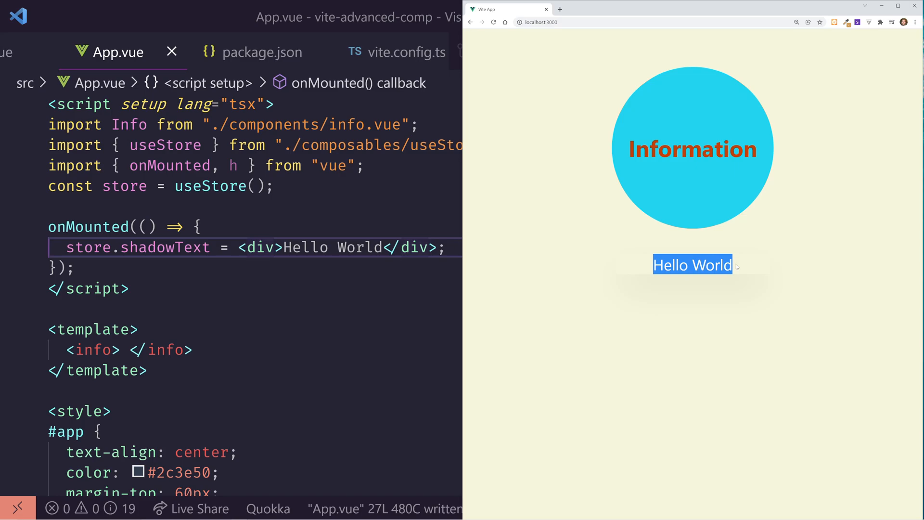